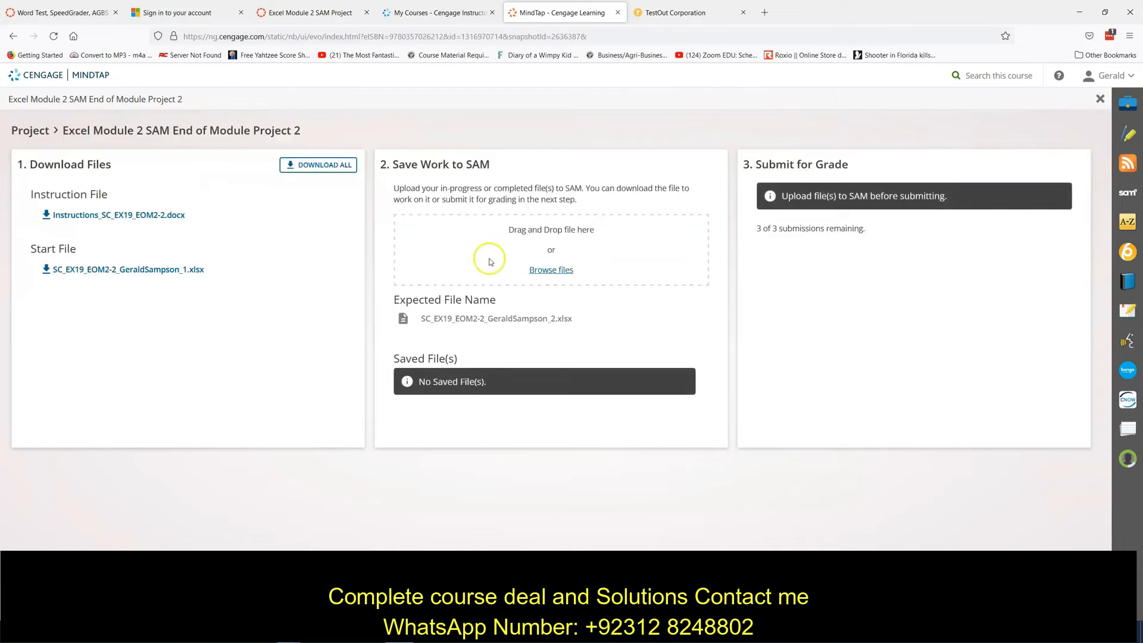
Download the instructions .docx into Word and the start .xlsx workbook into Excel.
{"action": "left_click", "coordinate": [118, 214]}
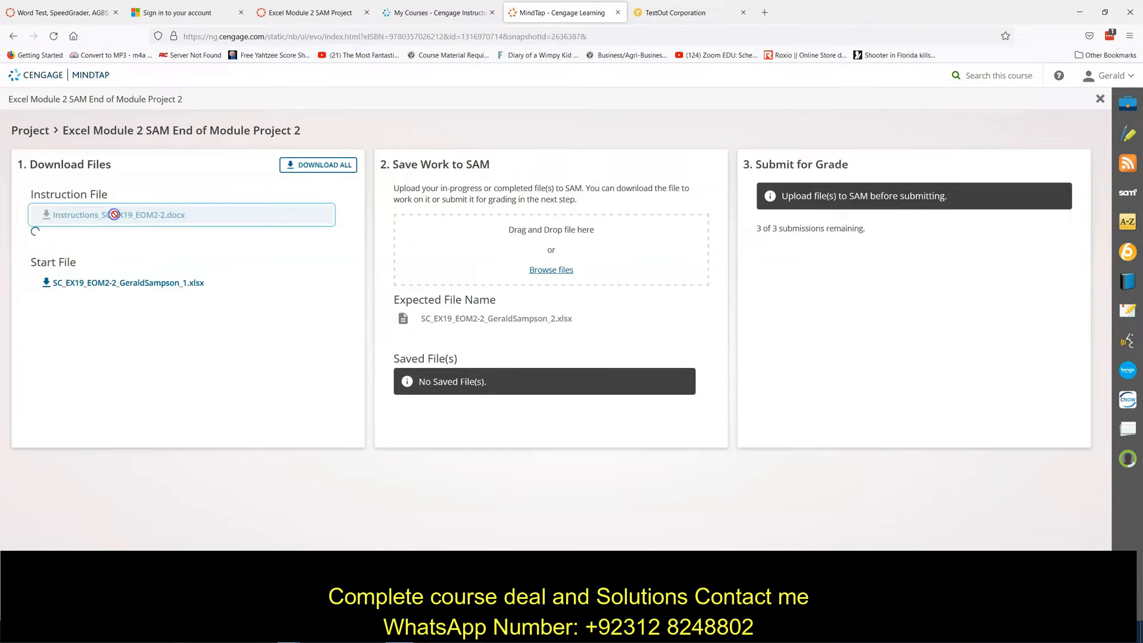
{"action": "left_click", "coordinate": [118, 214]}
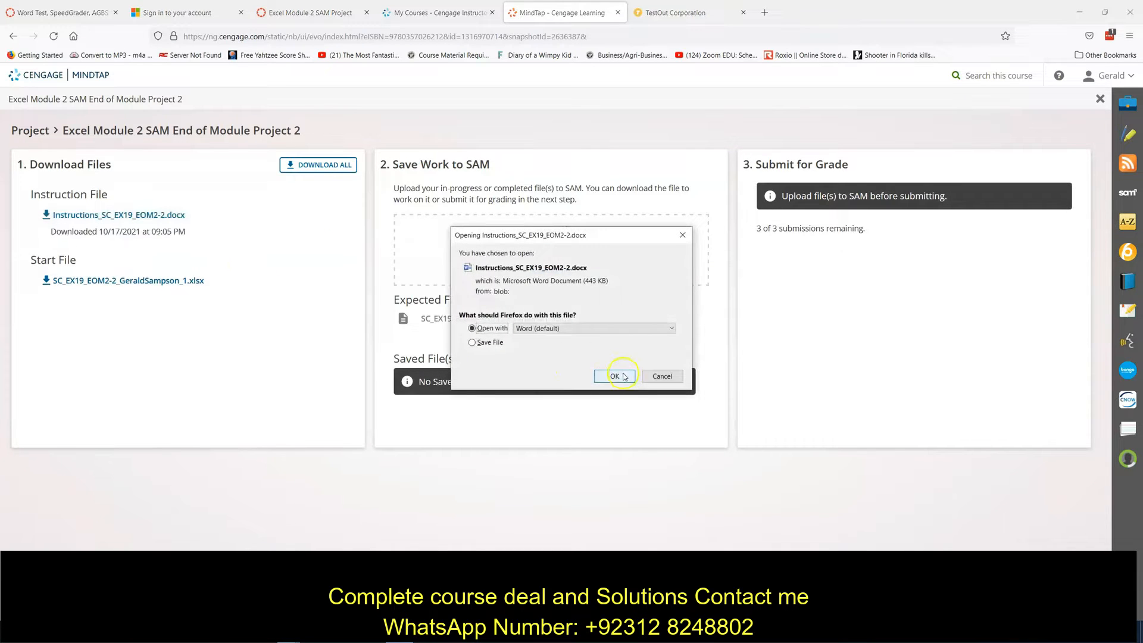
{"action": "left_click", "coordinate": [614, 376]}
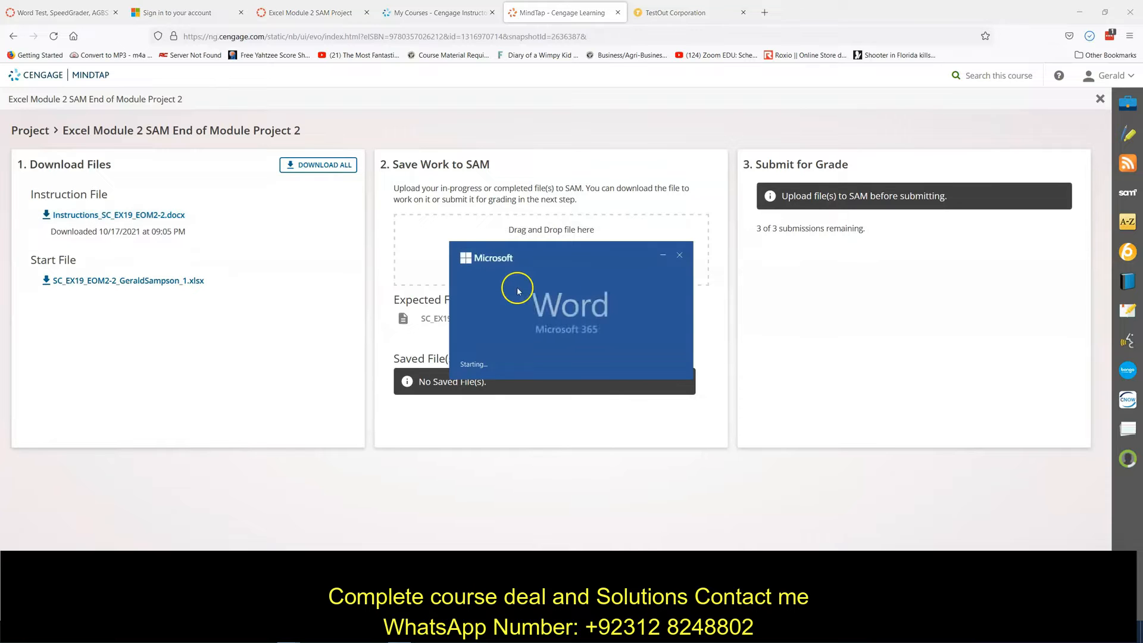
{"action": "left_click", "coordinate": [117, 214]}
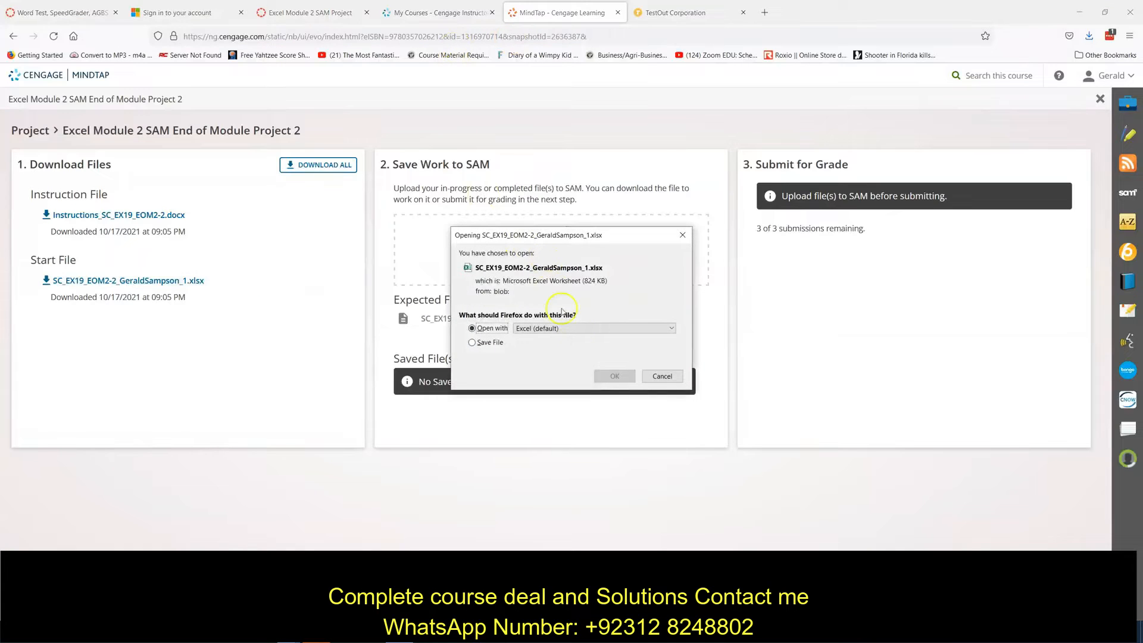
{"action": "left_click", "coordinate": [613, 375]}
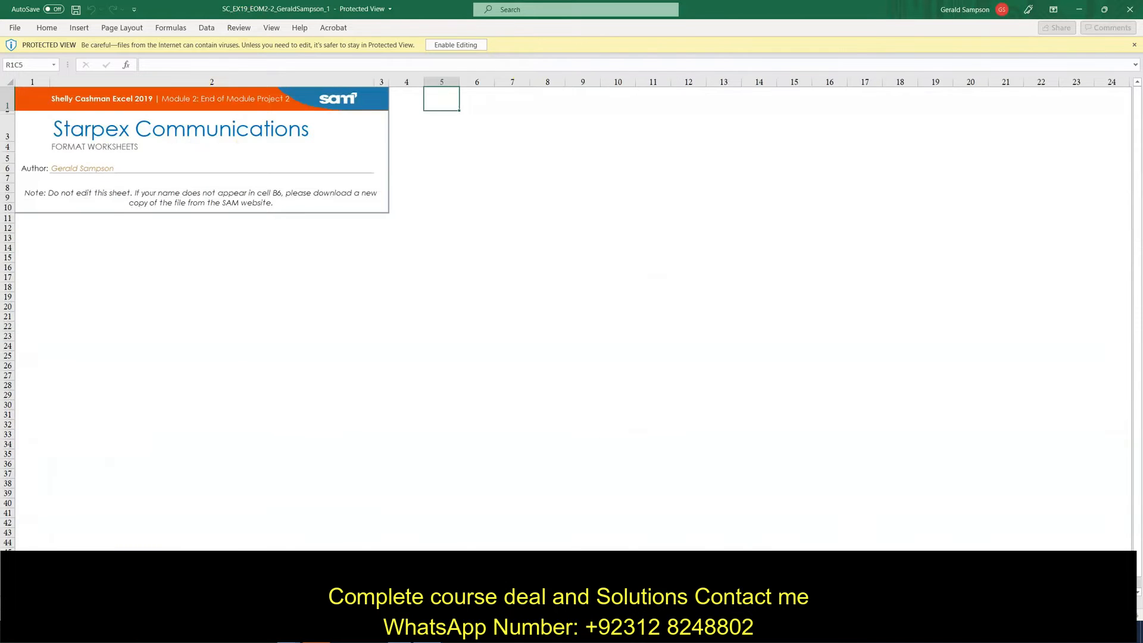
Enable editing and save a copy without 'Copy of', with _1 changed to _2.
{"action": "left_click", "coordinate": [455, 44]}
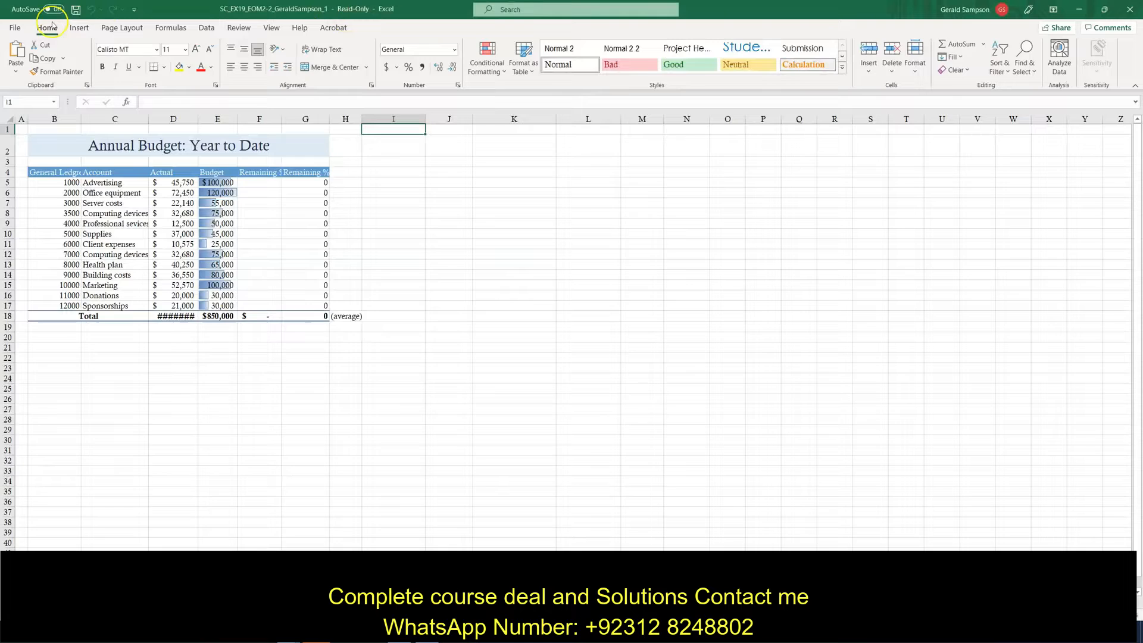
{"action": "left_click", "coordinate": [13, 27]}
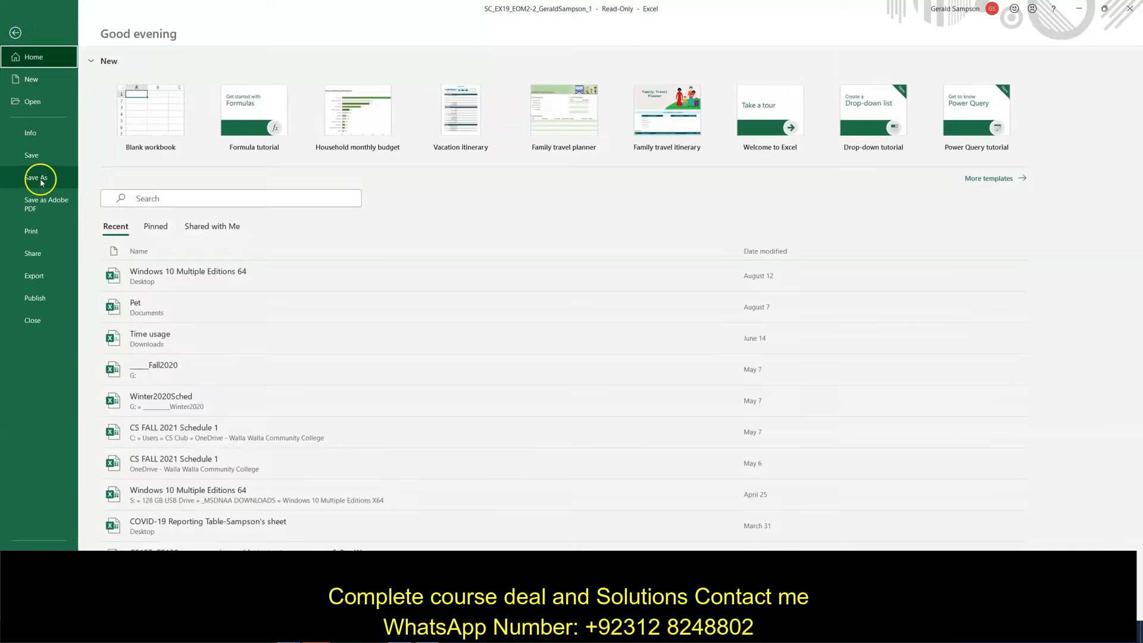
{"action": "left_click", "coordinate": [36, 177]}
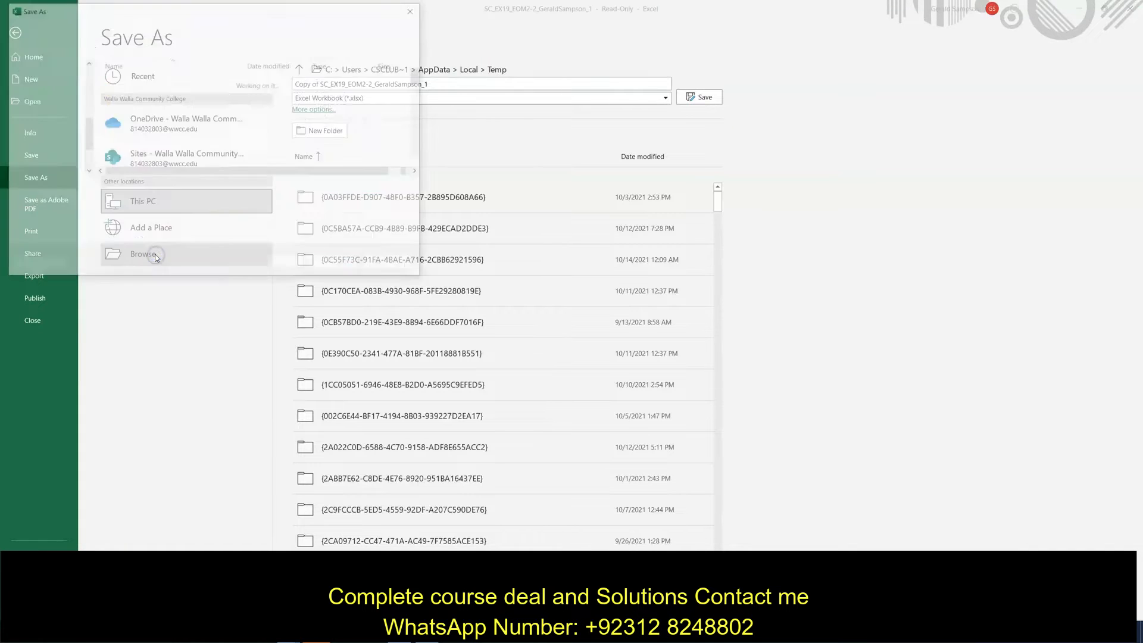
{"action": "left_click", "coordinate": [144, 256]}
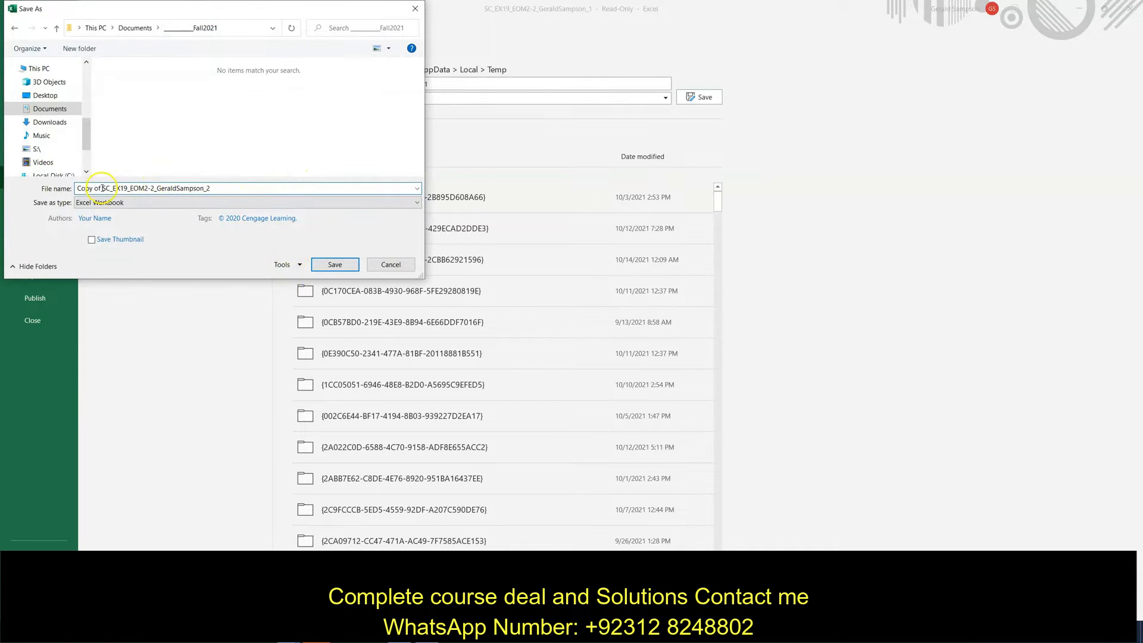
{"action": "double_click", "coordinate": [94, 188]}
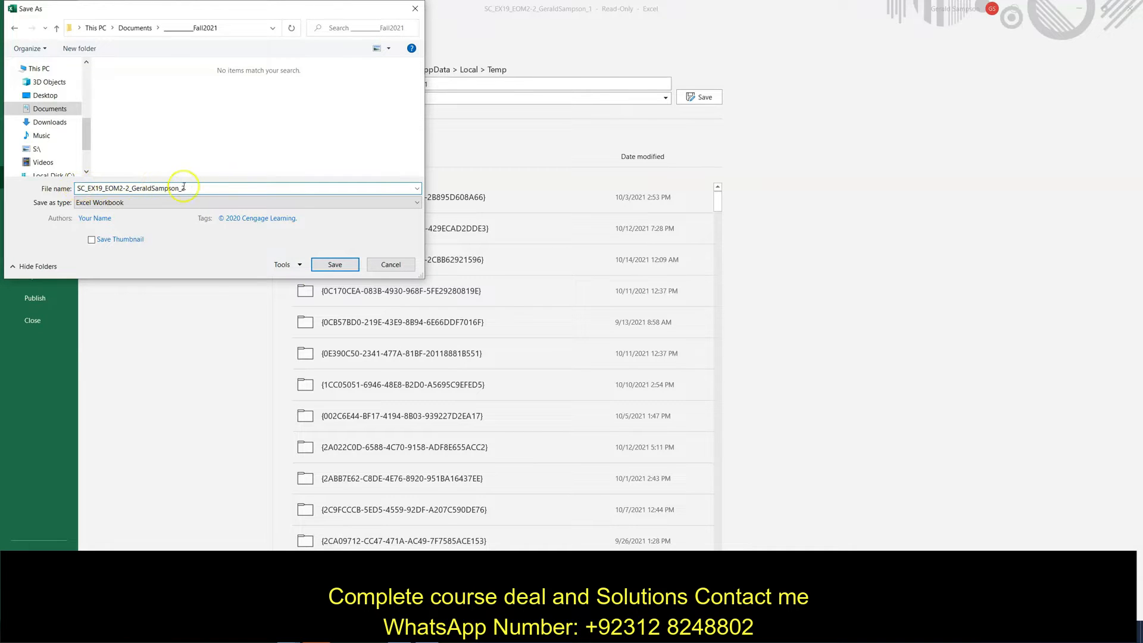
{"action": "left_click", "coordinate": [334, 264]}
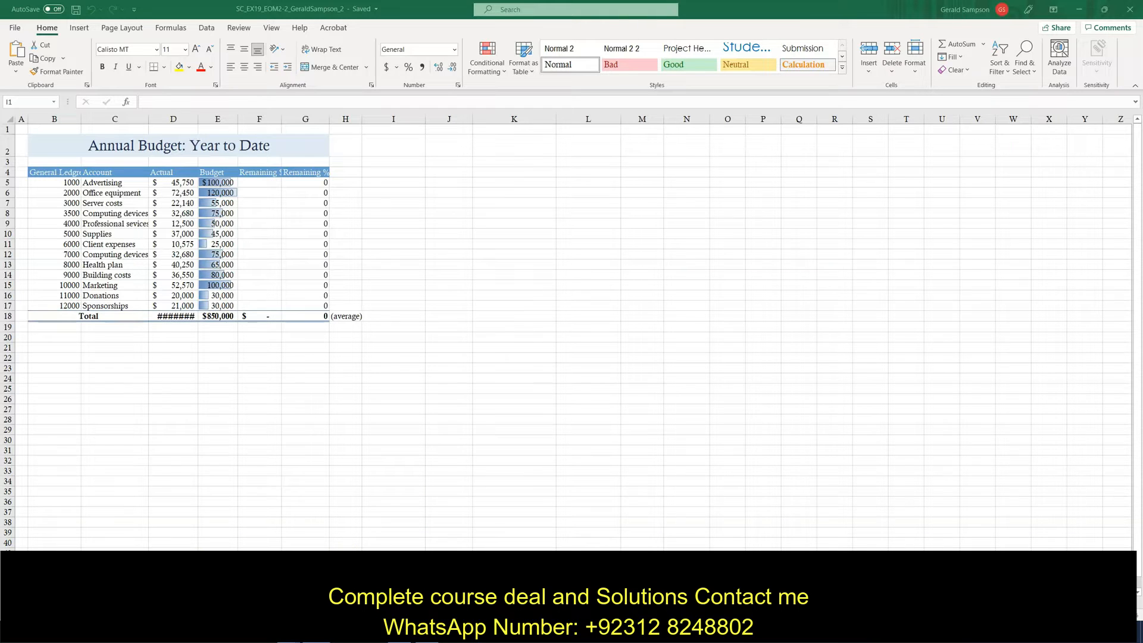
{"action": "left_click", "coordinate": [393, 129]}
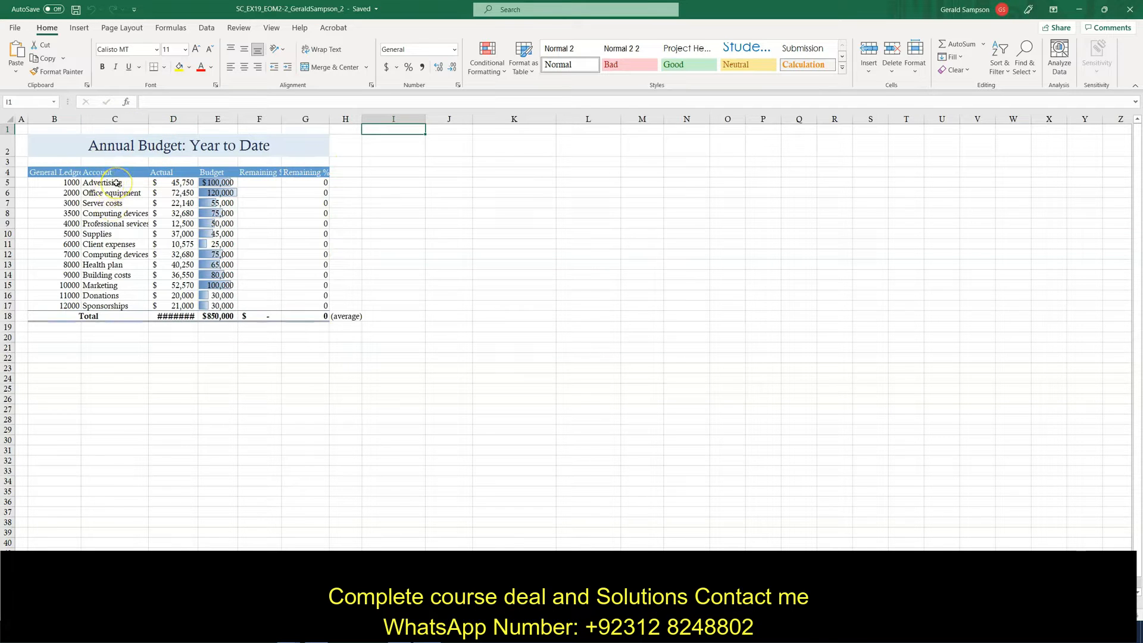
{"action": "left_click", "coordinate": [115, 182]}
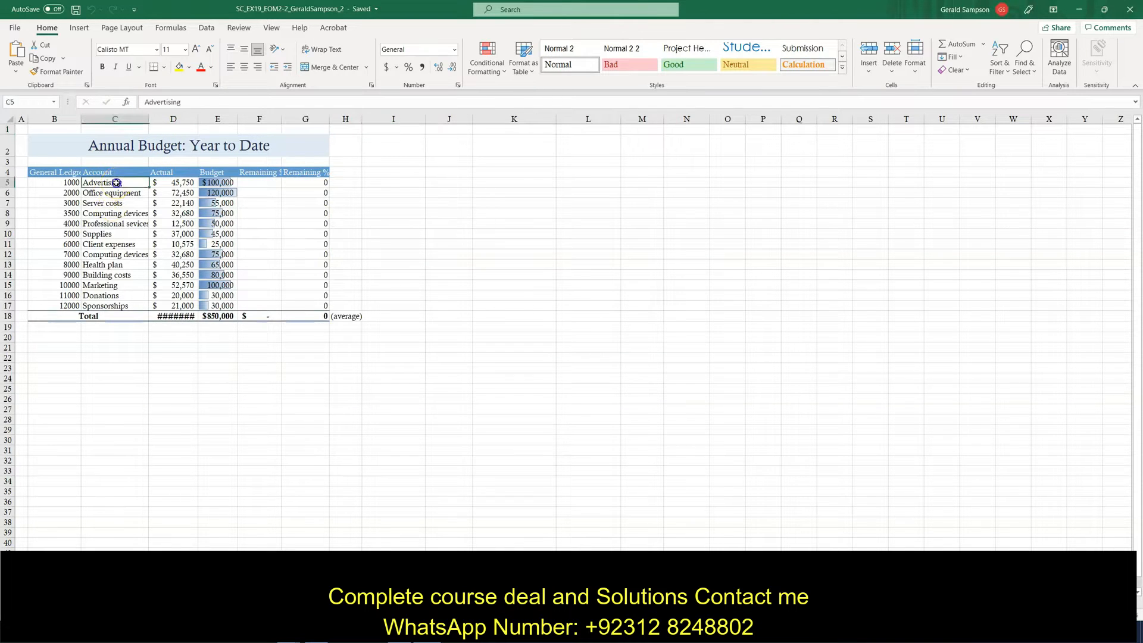
{"action": "left_click_drag", "start_coordinate": [114, 182], "coordinate": [115, 306]}
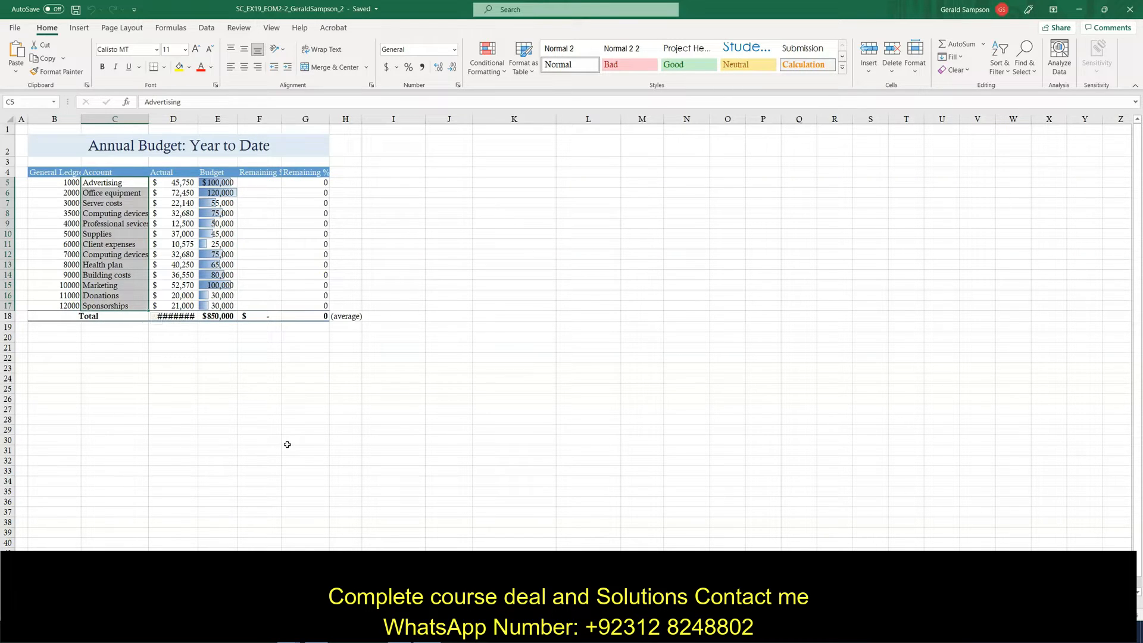
{"action": "mouse_move", "coordinate": [314, 439]}
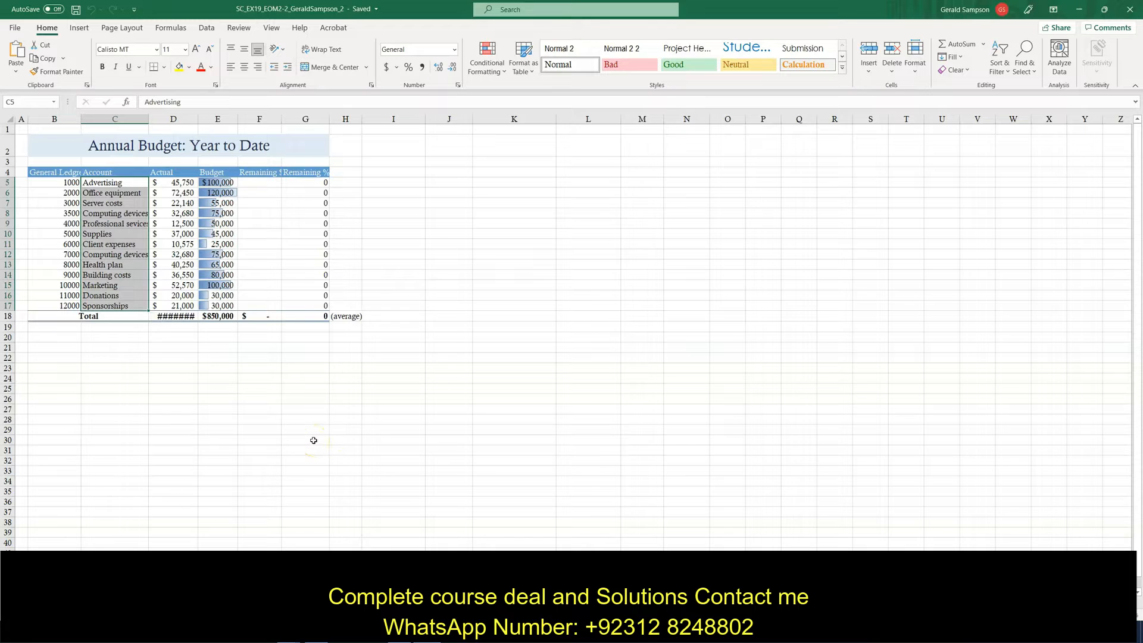
{"action": "mouse_move", "coordinate": [334, 430]}
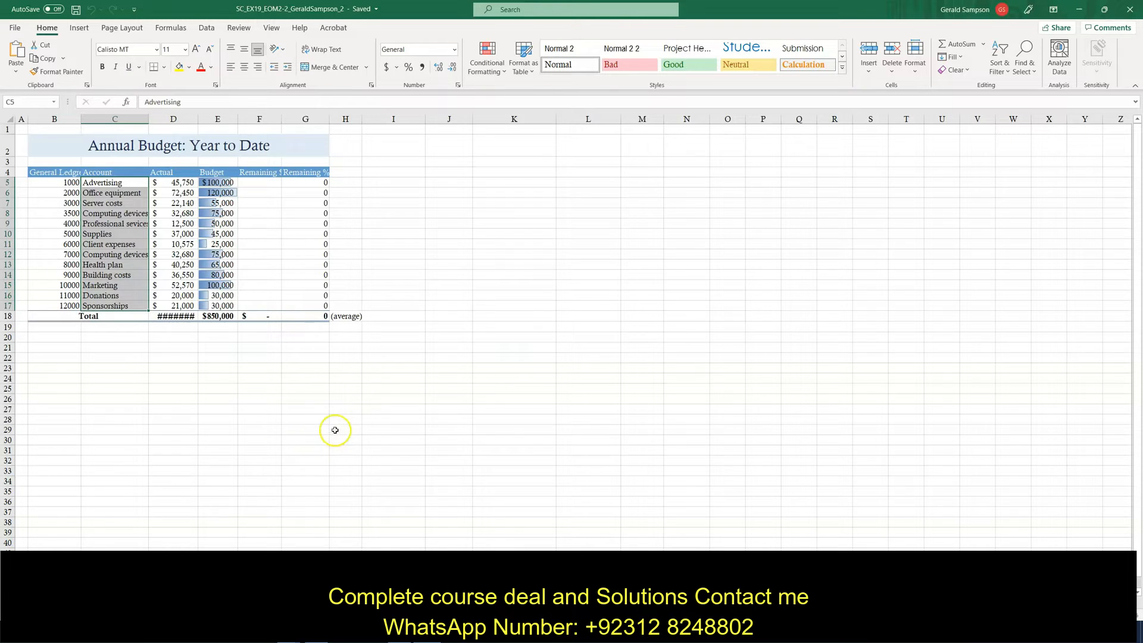
{"action": "mouse_move", "coordinate": [348, 419]}
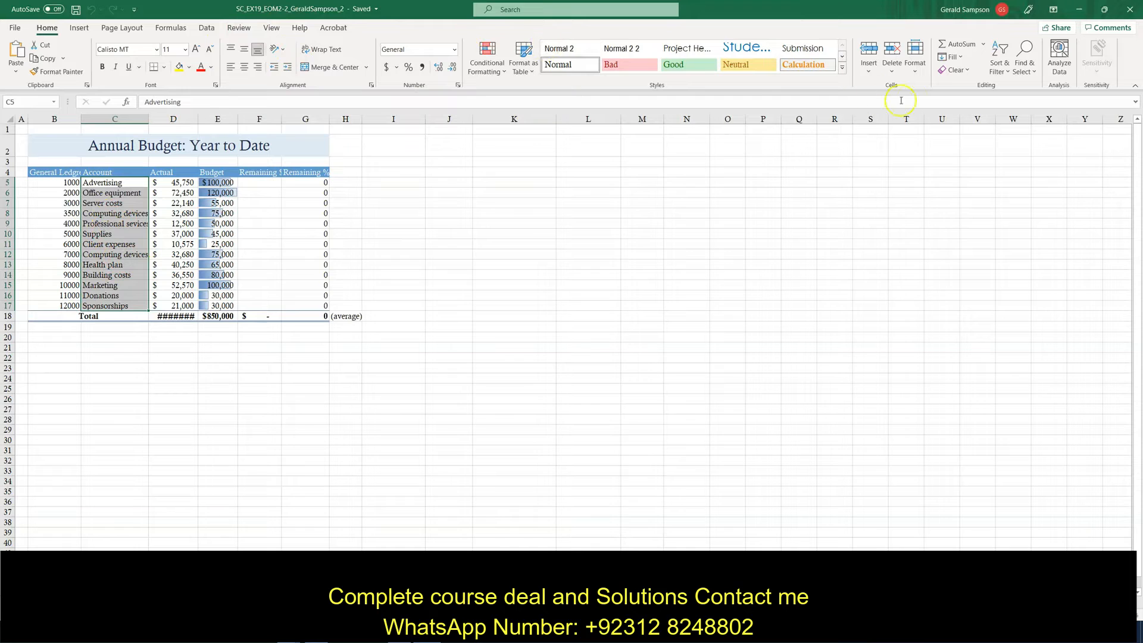
{"action": "mouse_move", "coordinate": [915, 98]}
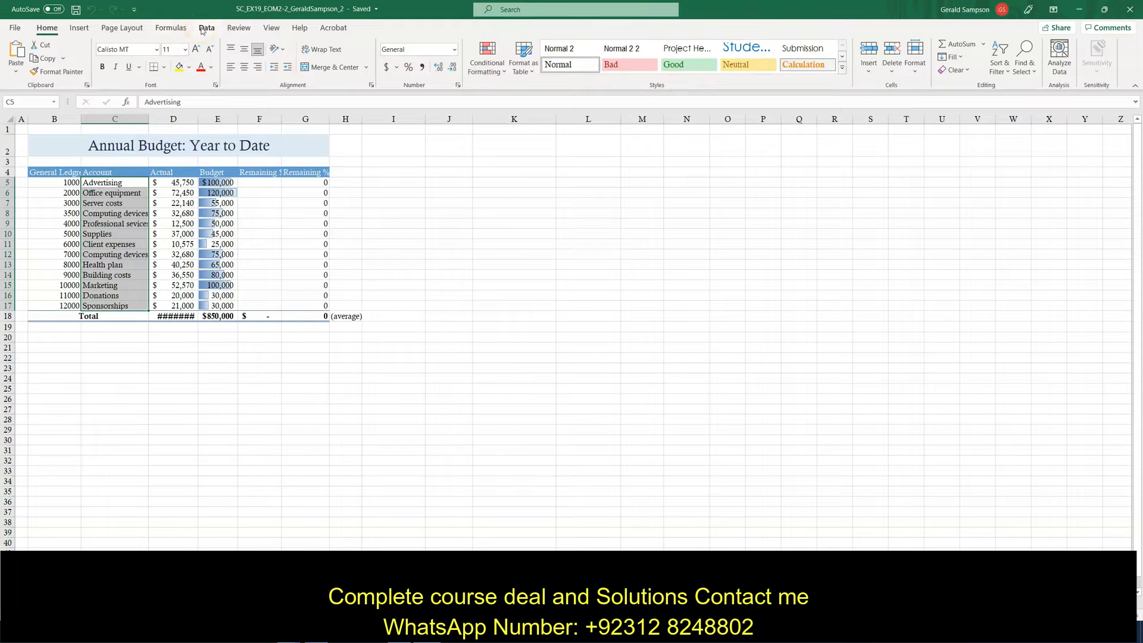
{"action": "left_click", "coordinate": [206, 28]}
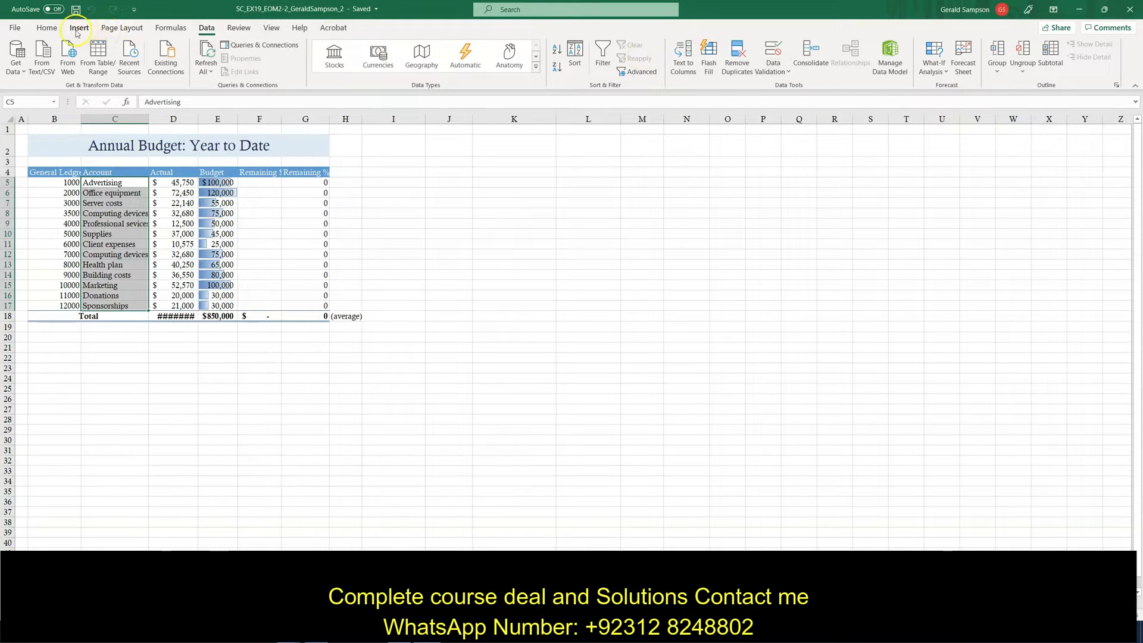
{"action": "left_click", "coordinate": [46, 27]}
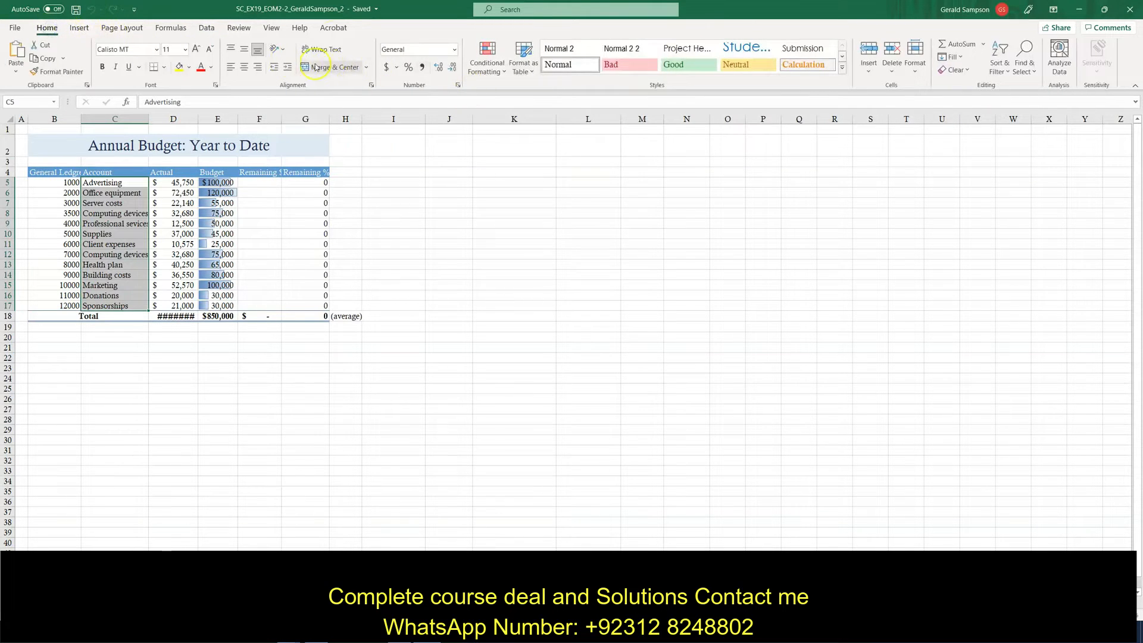
Highlight duplicate Account values with Light Red Fill and Dark Red Text.
{"action": "left_click", "coordinate": [487, 58]}
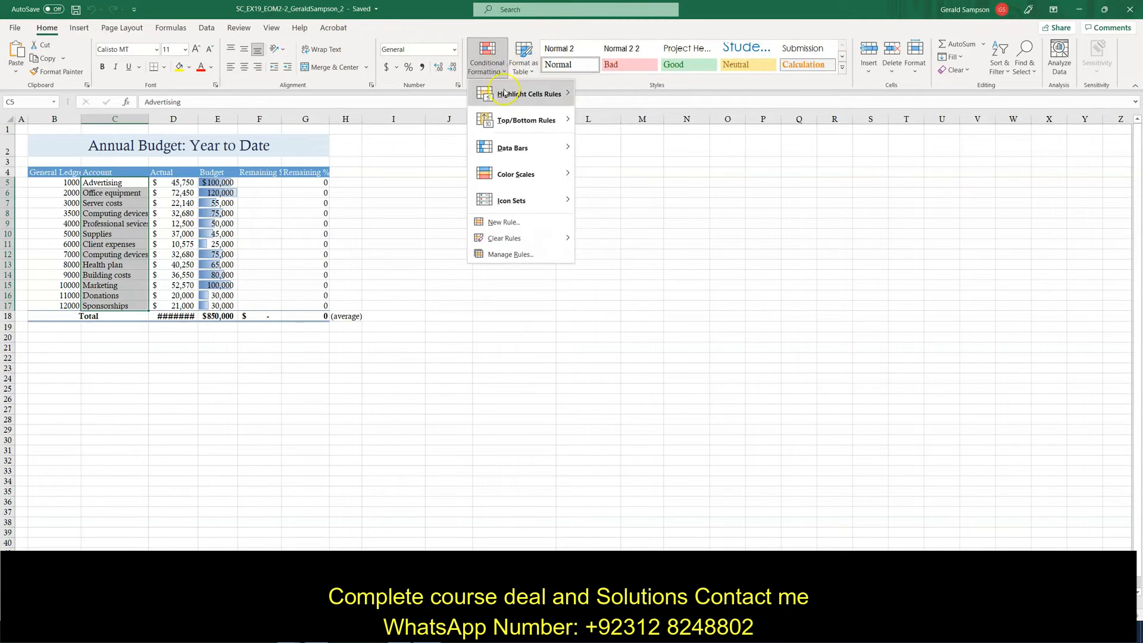
{"action": "left_click", "coordinate": [529, 94]}
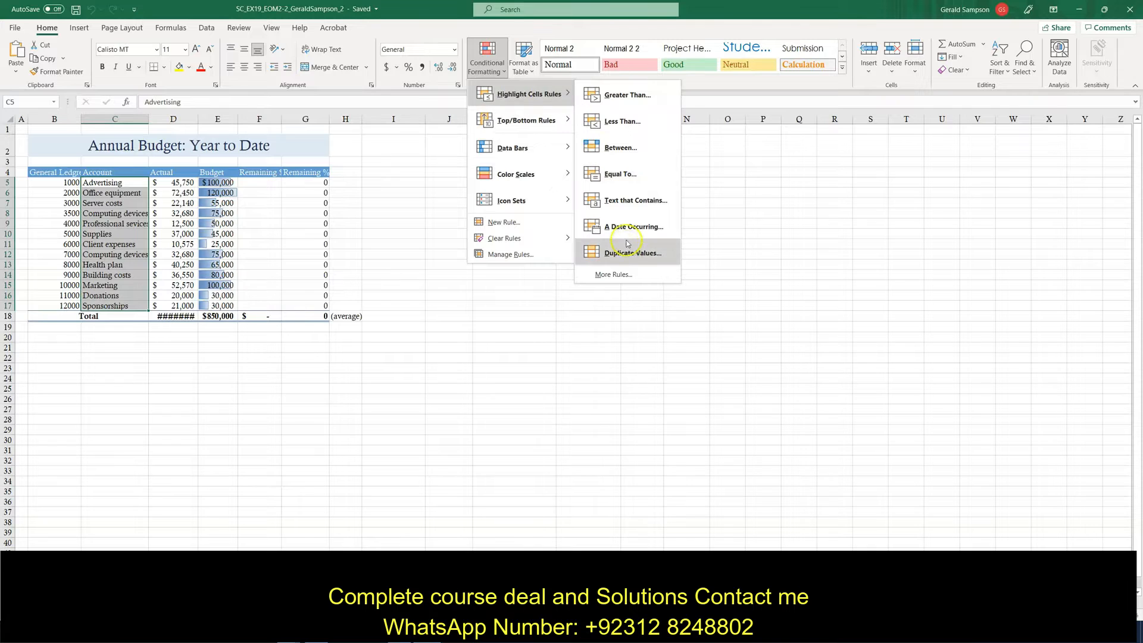
{"action": "left_click", "coordinate": [632, 253]}
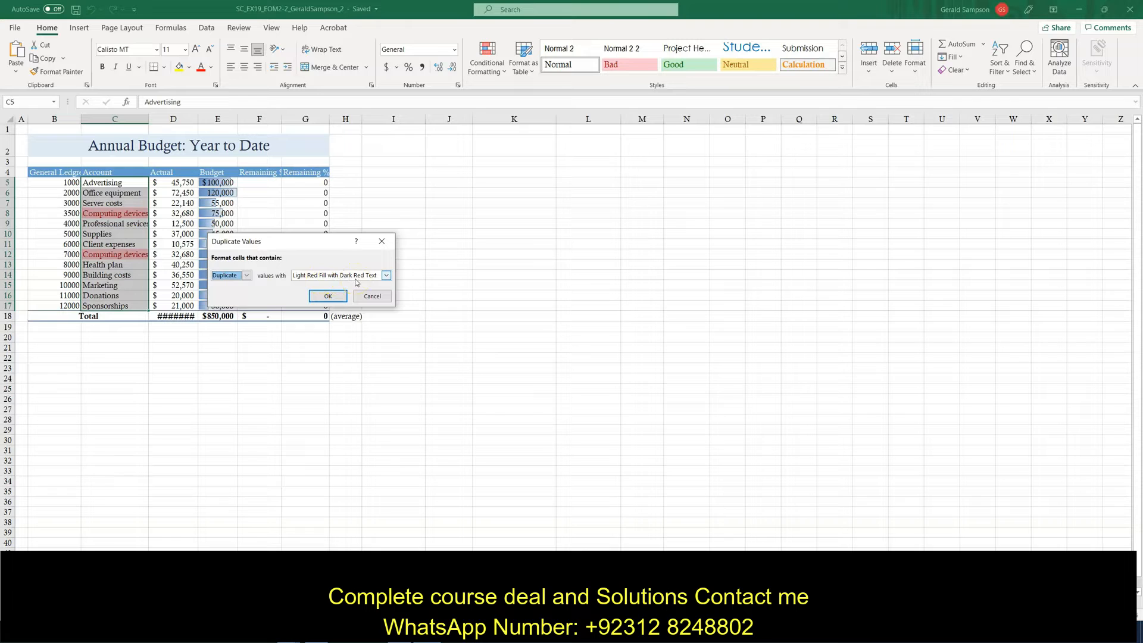
{"action": "left_click", "coordinate": [327, 296]}
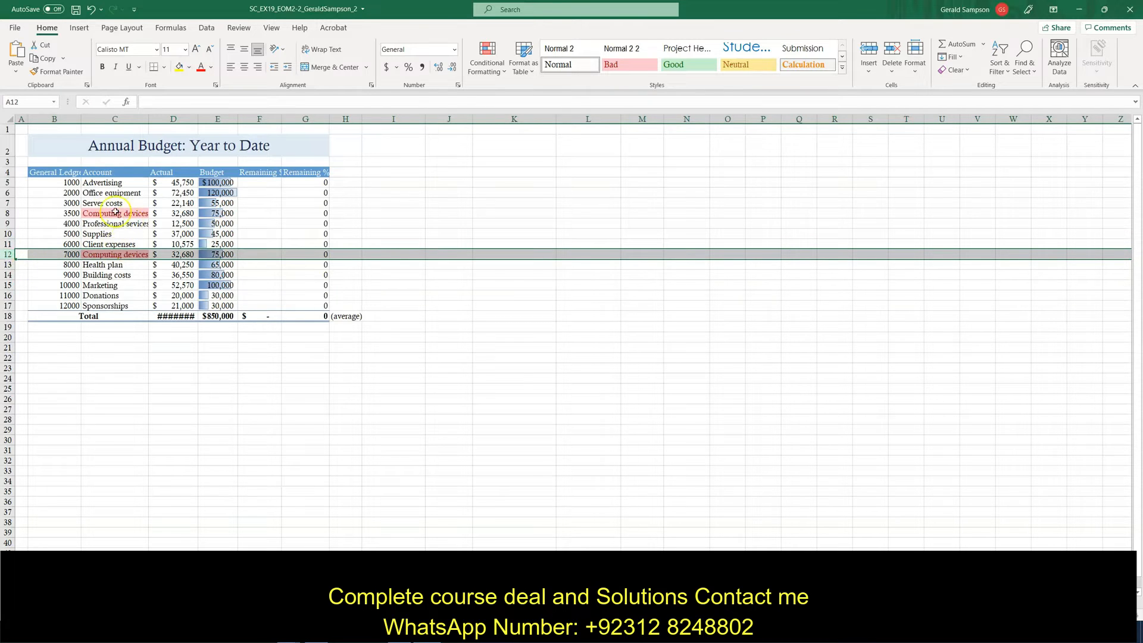
{"action": "mouse_move", "coordinate": [811, 376]}
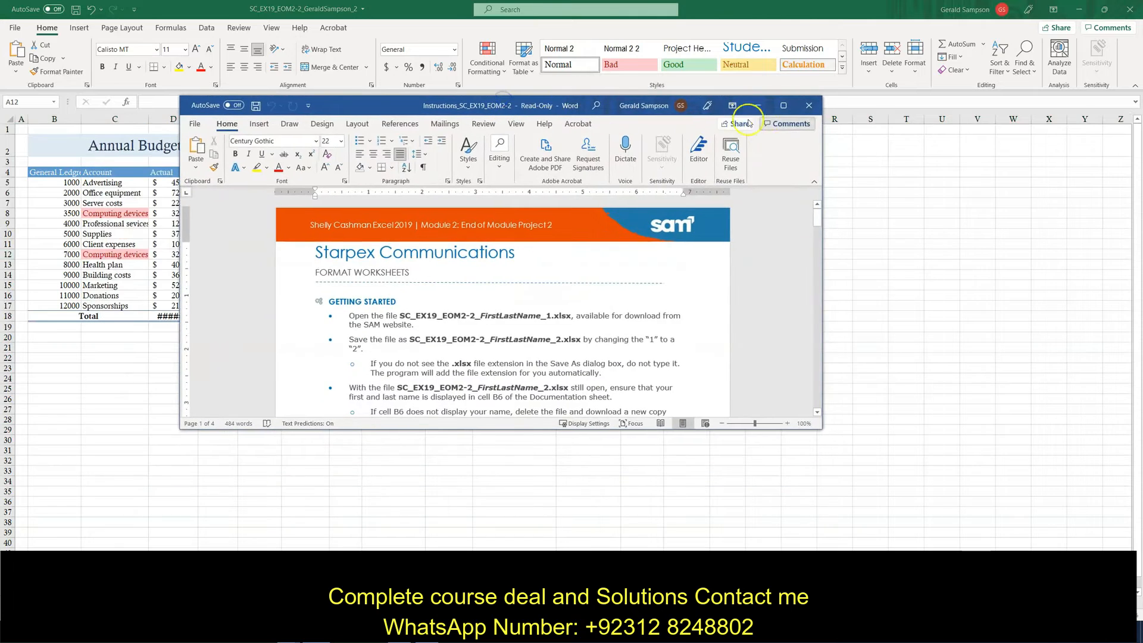
Maximize the Word instructions and scroll down to the final Annual Budget figures.
{"action": "left_click", "coordinate": [783, 106]}
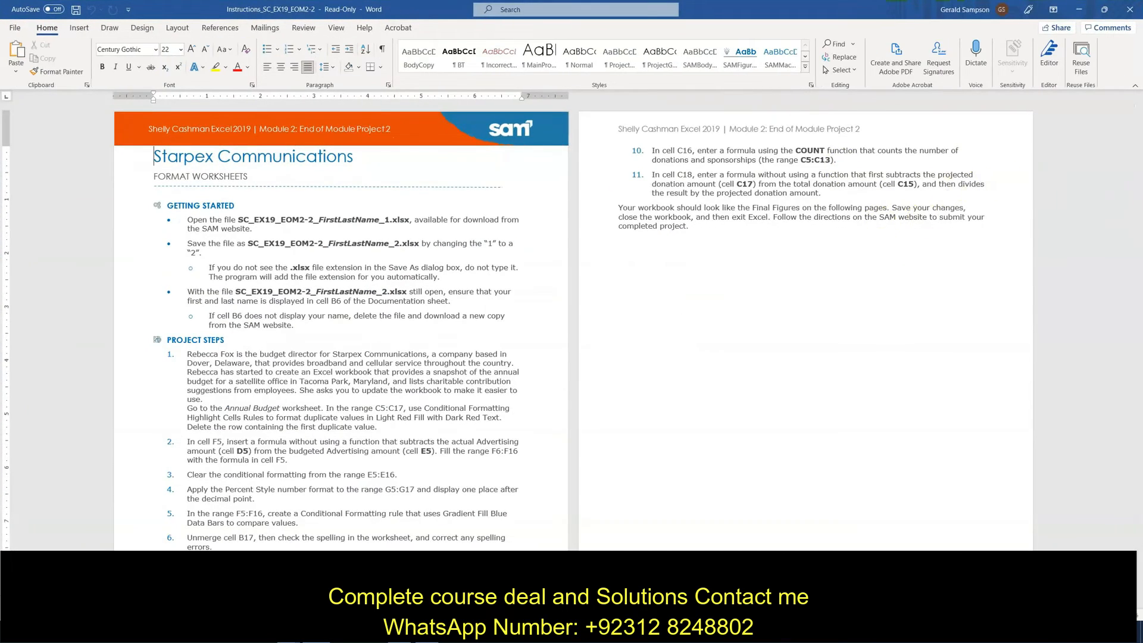
{"action": "scroll", "scroll_direction": "down", "scroll_amount": 3}
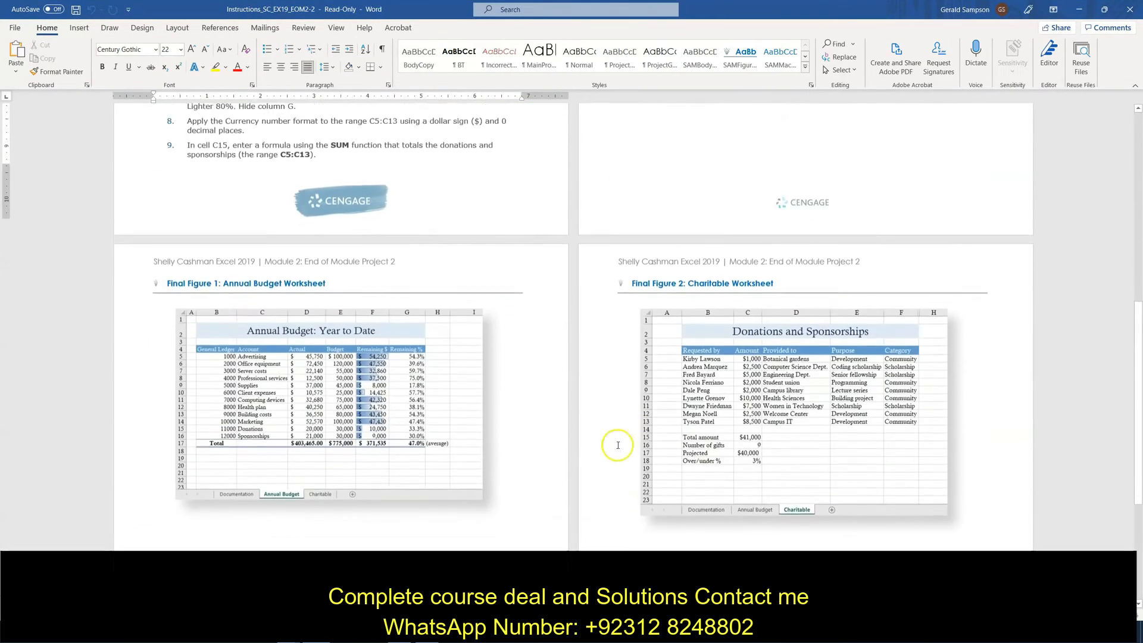
{"action": "scroll", "scroll_direction": "down", "scroll_amount": 3}
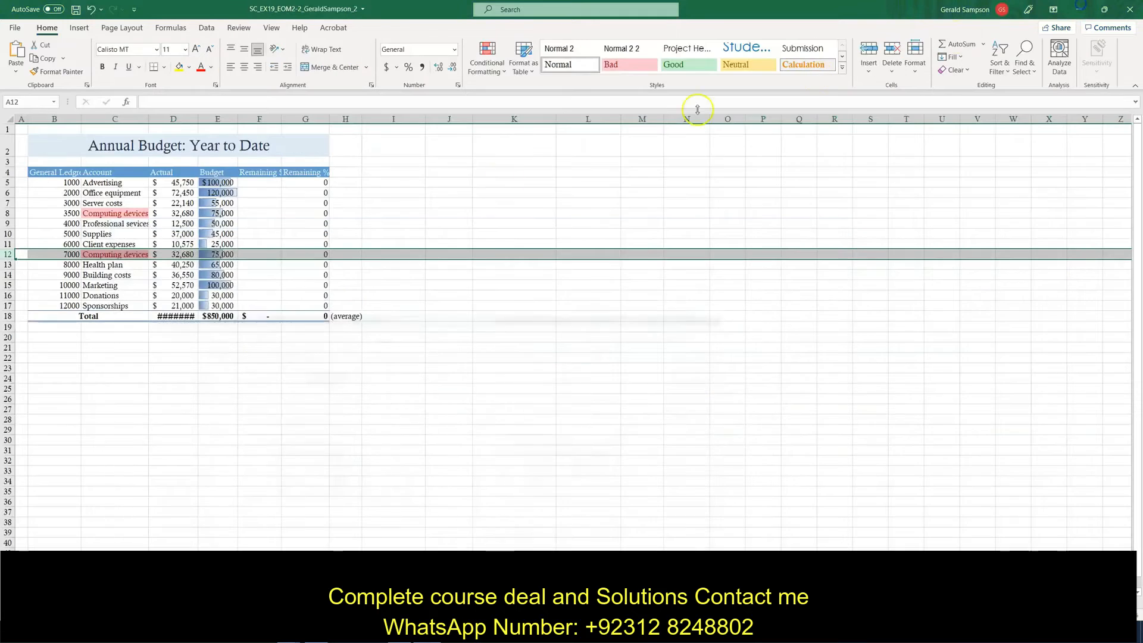
{"action": "mouse_move", "coordinate": [20, 214]}
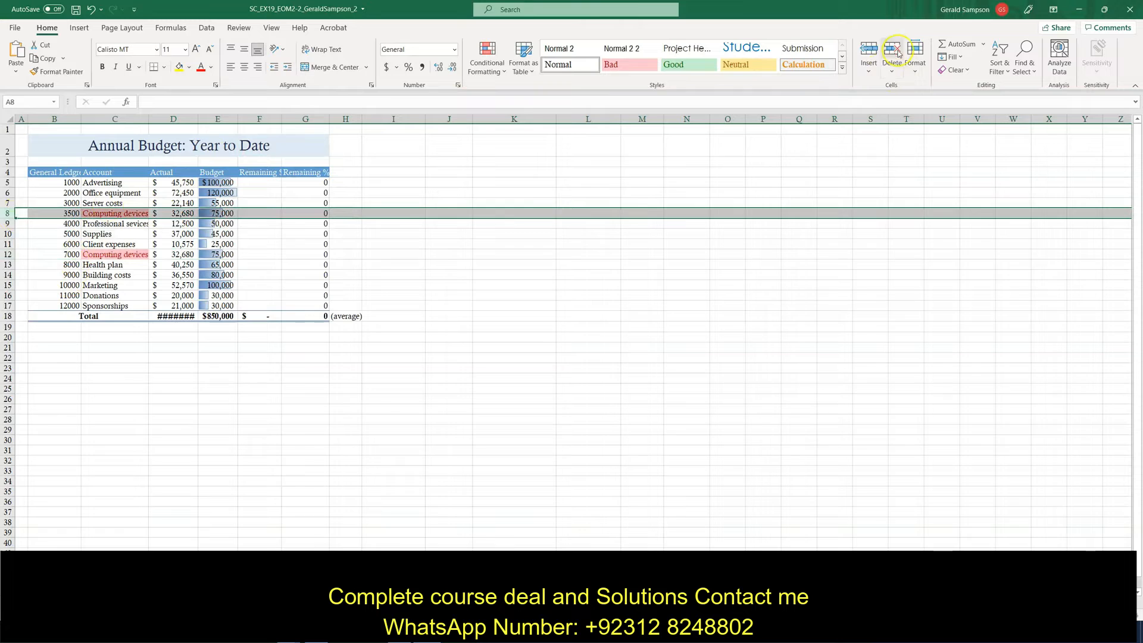
Delete row 8, the duplicate 3500 Computing devices row.
{"action": "left_click", "coordinate": [890, 54]}
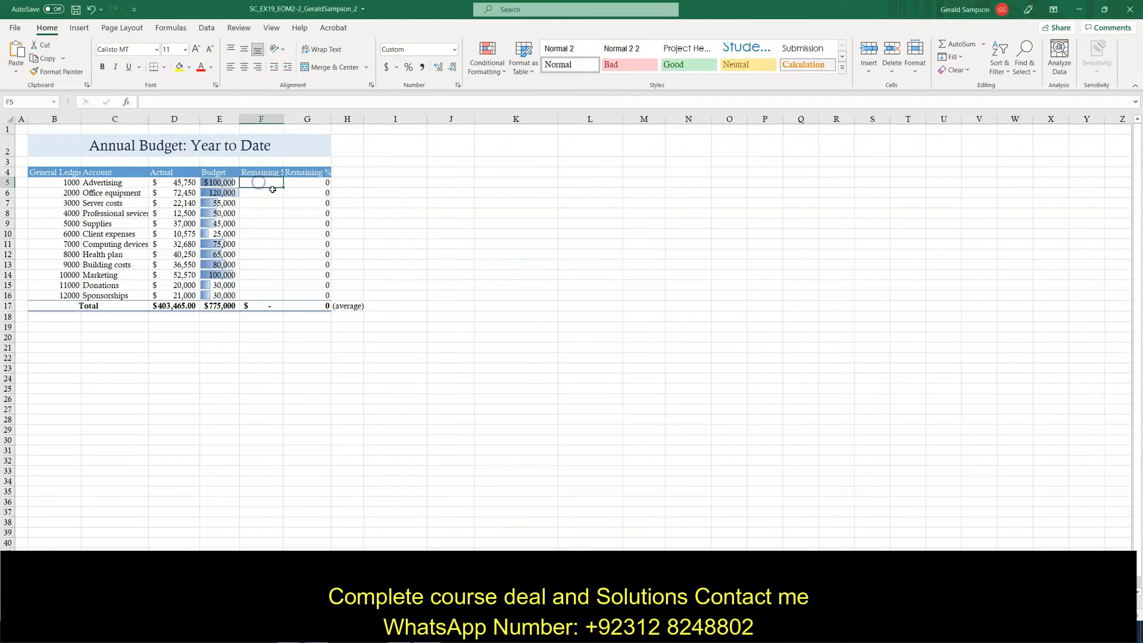
Enter =E5-D5 in F5 and fill it down through F16.
{"action": "type", "text": "="}
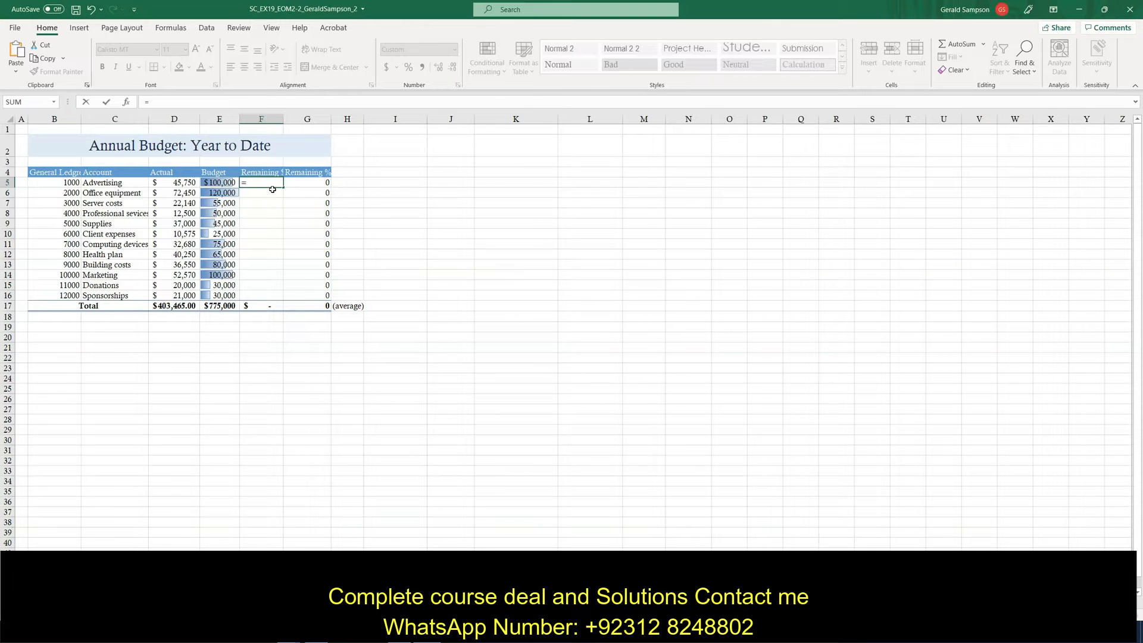
{"action": "type", "text": "e5-"}
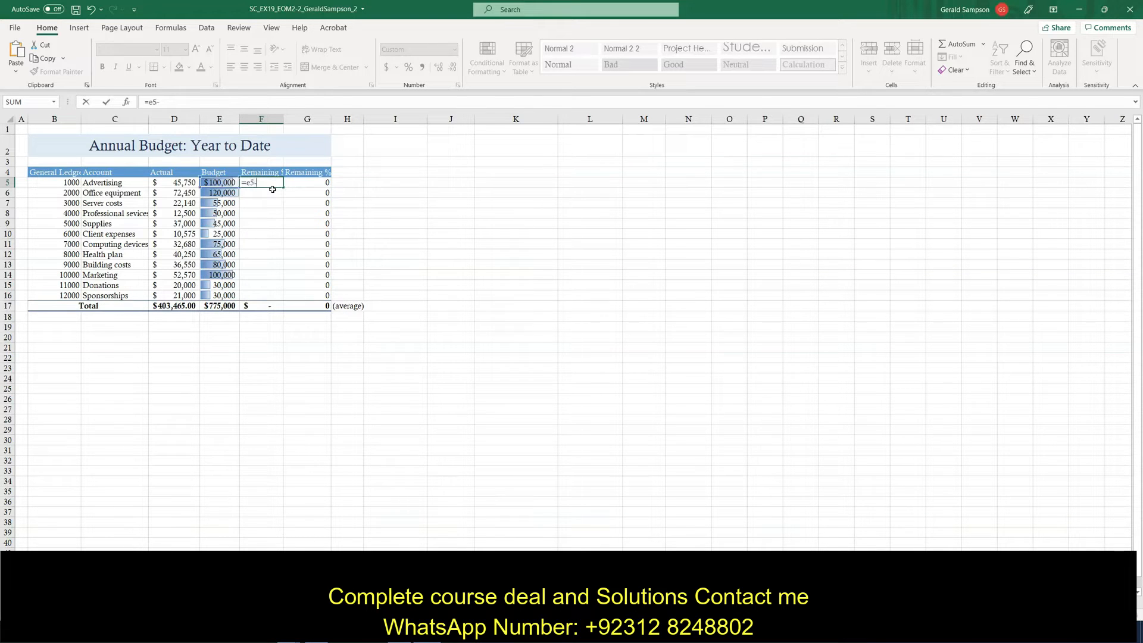
{"action": "left_click", "coordinate": [173, 183]}
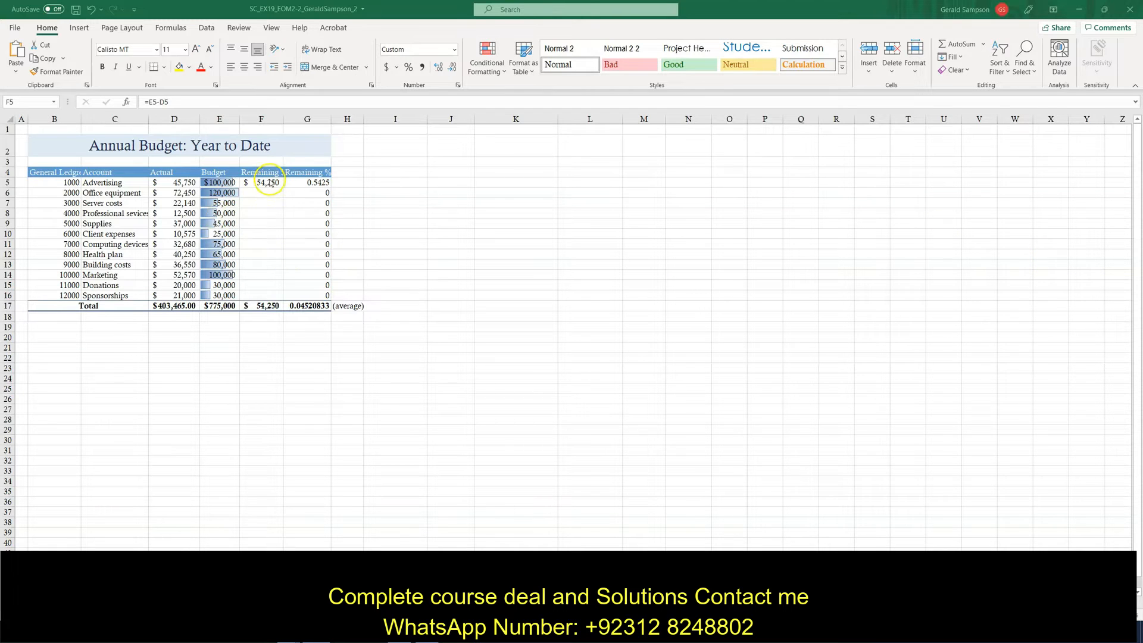
{"action": "left_click_drag", "start_coordinate": [268, 182], "coordinate": [267, 301]}
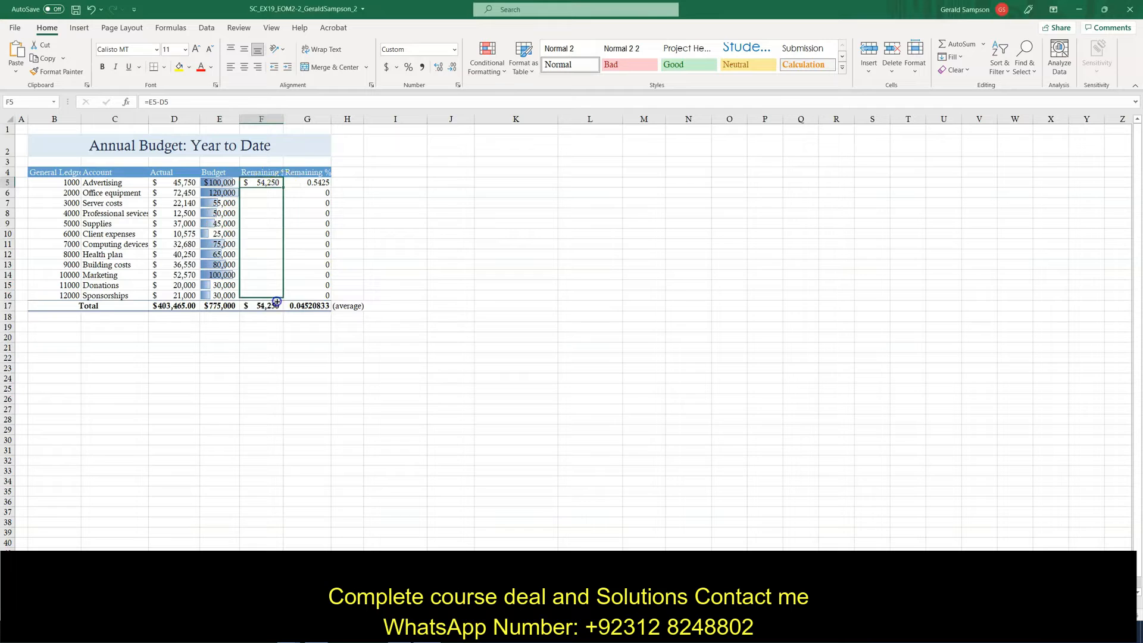
{"action": "left_click_drag", "start_coordinate": [261, 182], "coordinate": [261, 295]}
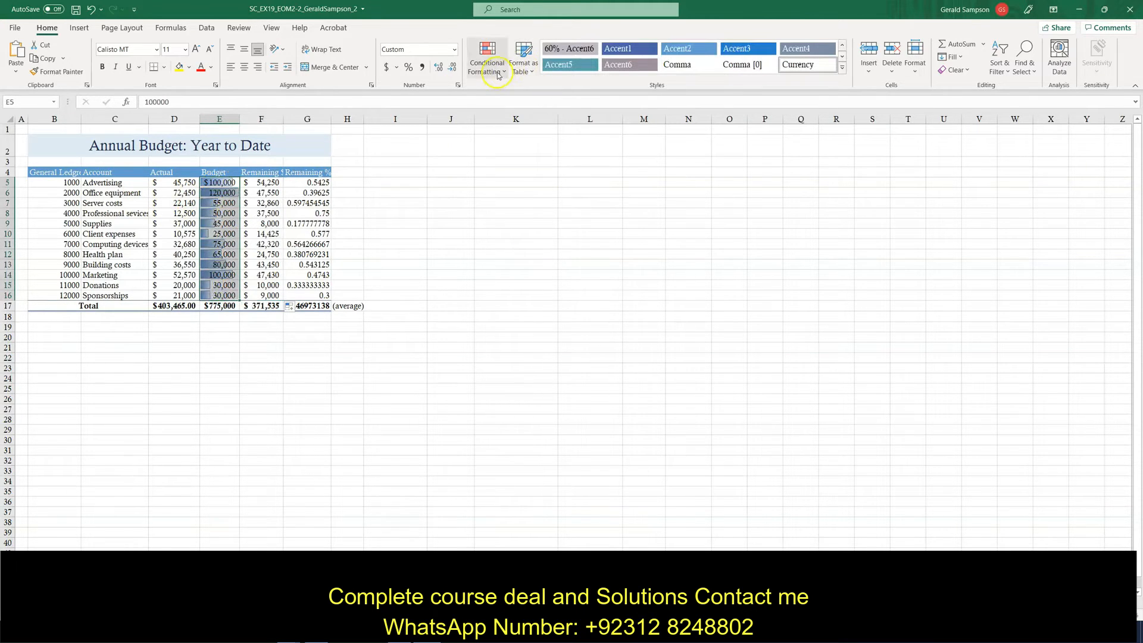
Clear the conditional formatting rules from the selected Budget cells.
{"action": "left_click", "coordinate": [486, 58]}
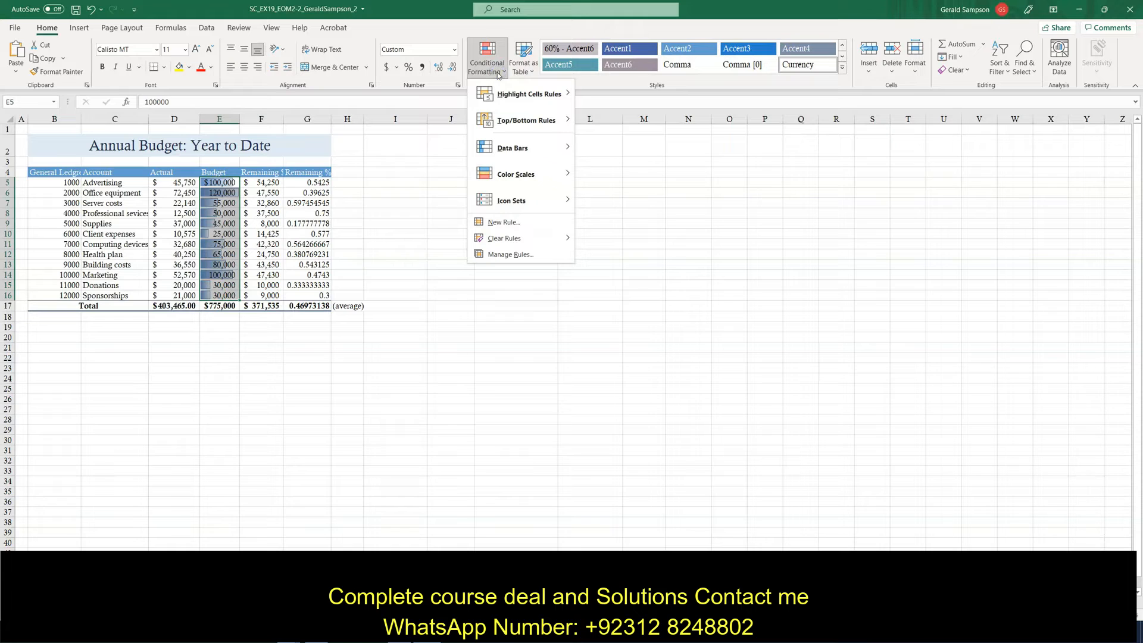
{"action": "left_click", "coordinate": [504, 237]}
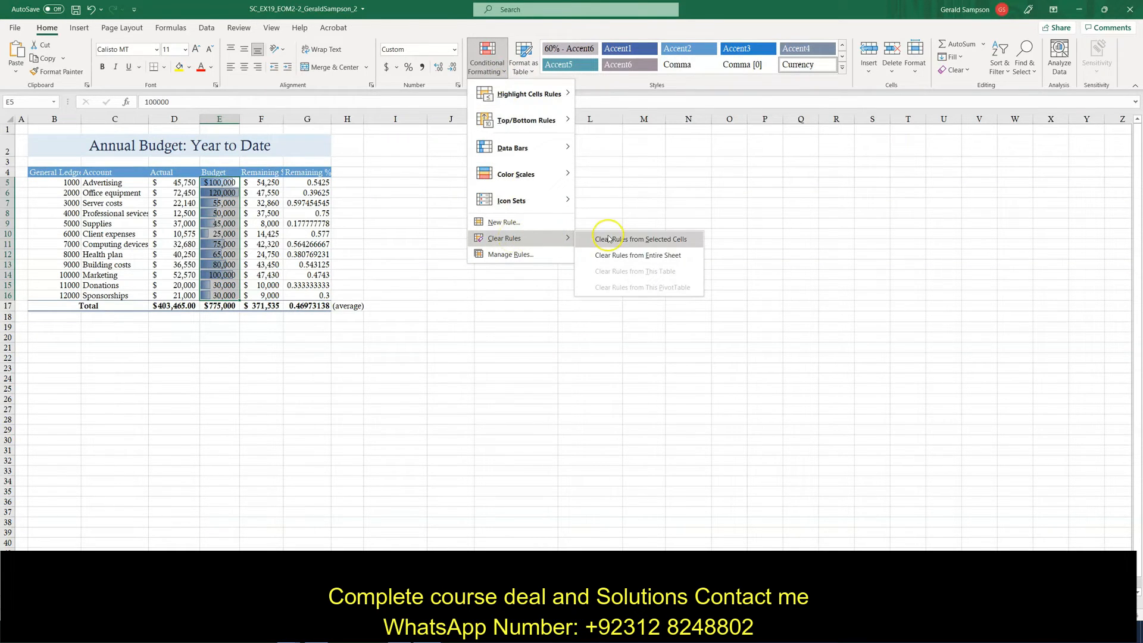
{"action": "left_click", "coordinate": [640, 238]}
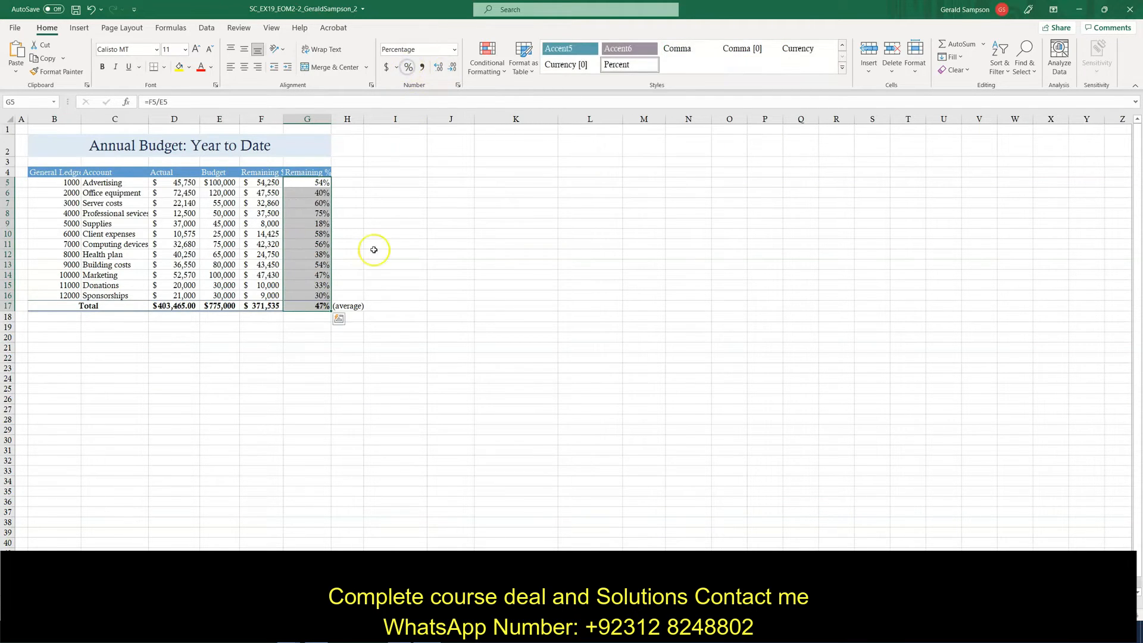
{"action": "mouse_move", "coordinate": [453, 297]}
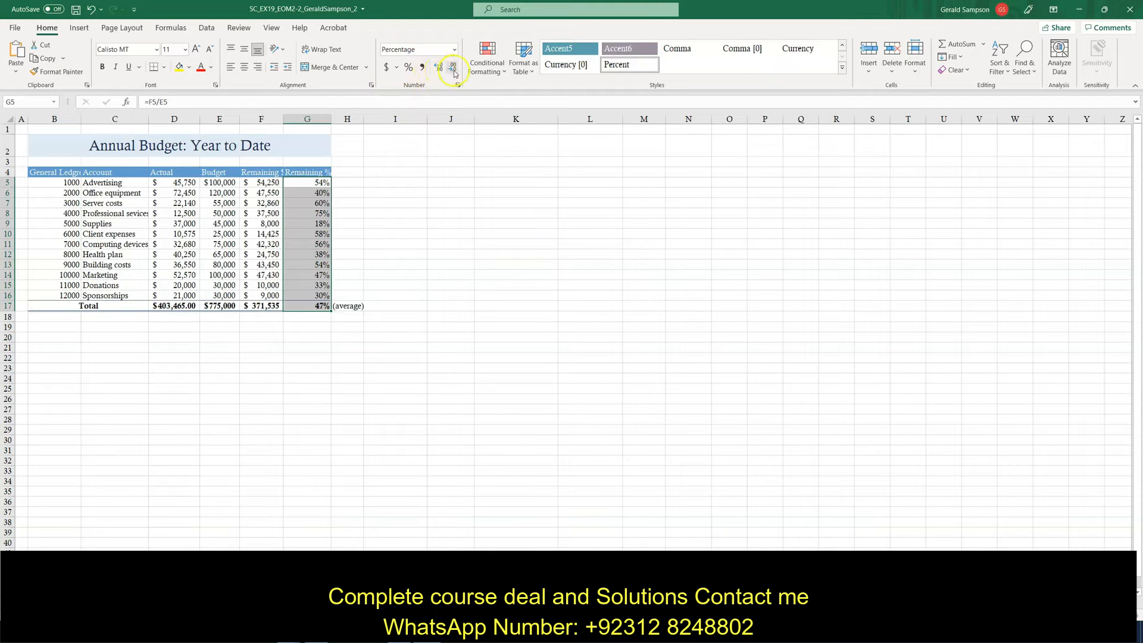
Format Remaining % as Percentage with 1 decimal place.
{"action": "left_click", "coordinate": [438, 68]}
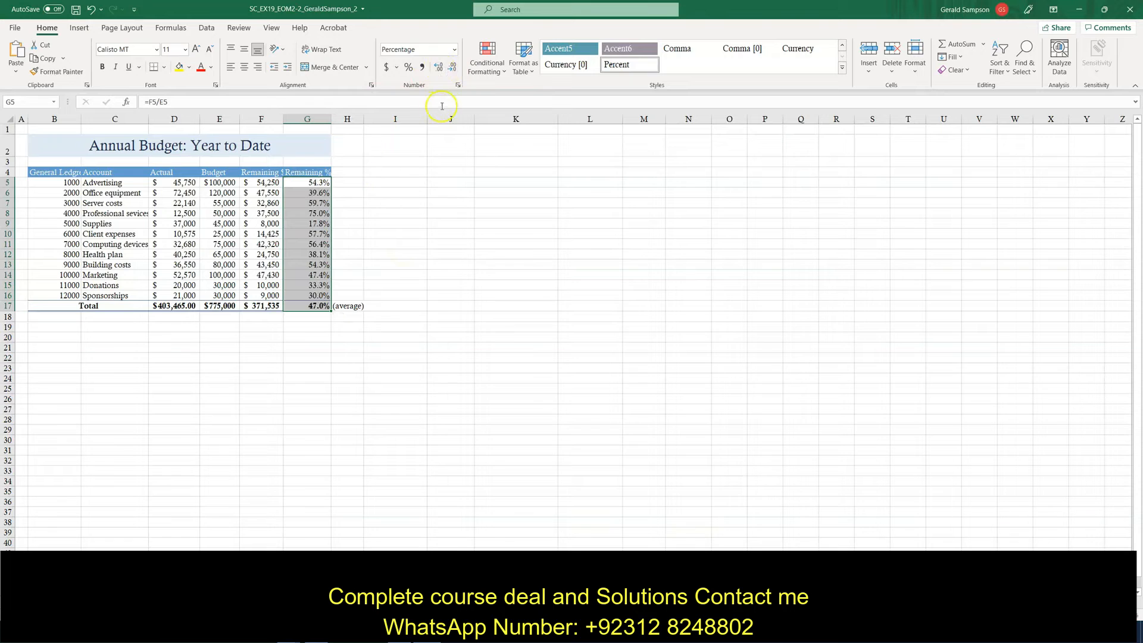
{"action": "left_click", "coordinate": [457, 85]}
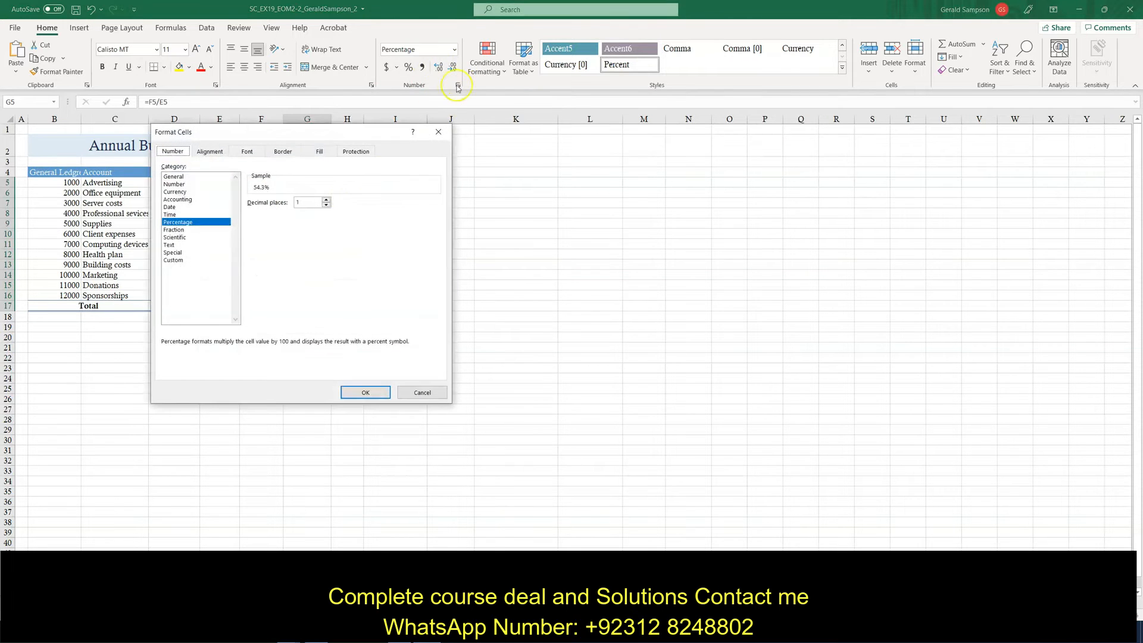
{"action": "mouse_move", "coordinate": [327, 344]}
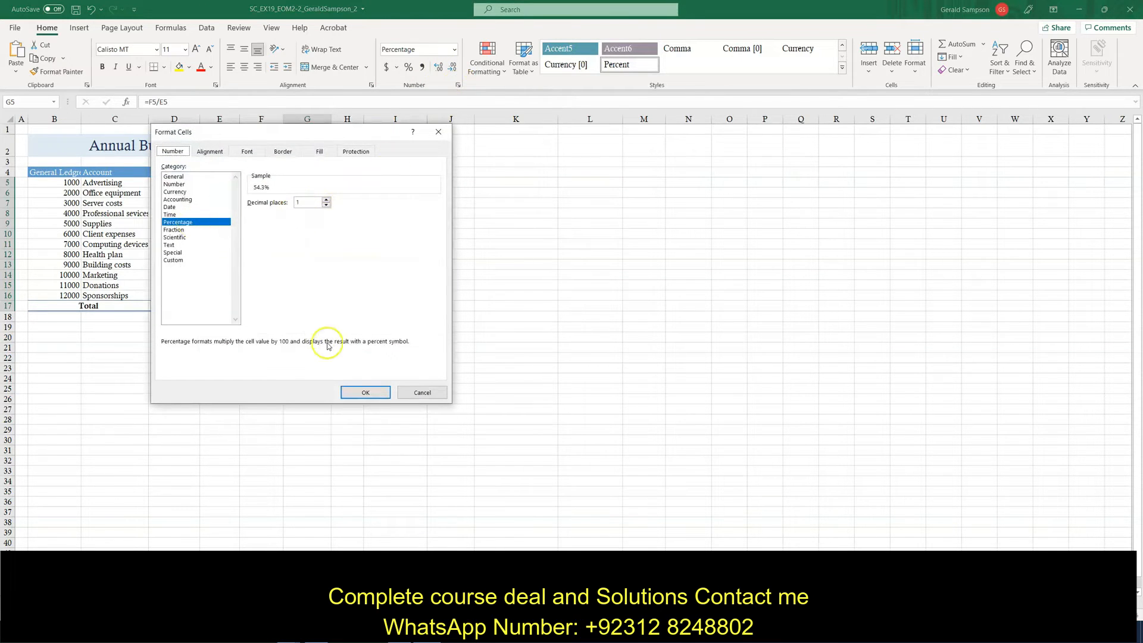
{"action": "left_click", "coordinate": [364, 392]}
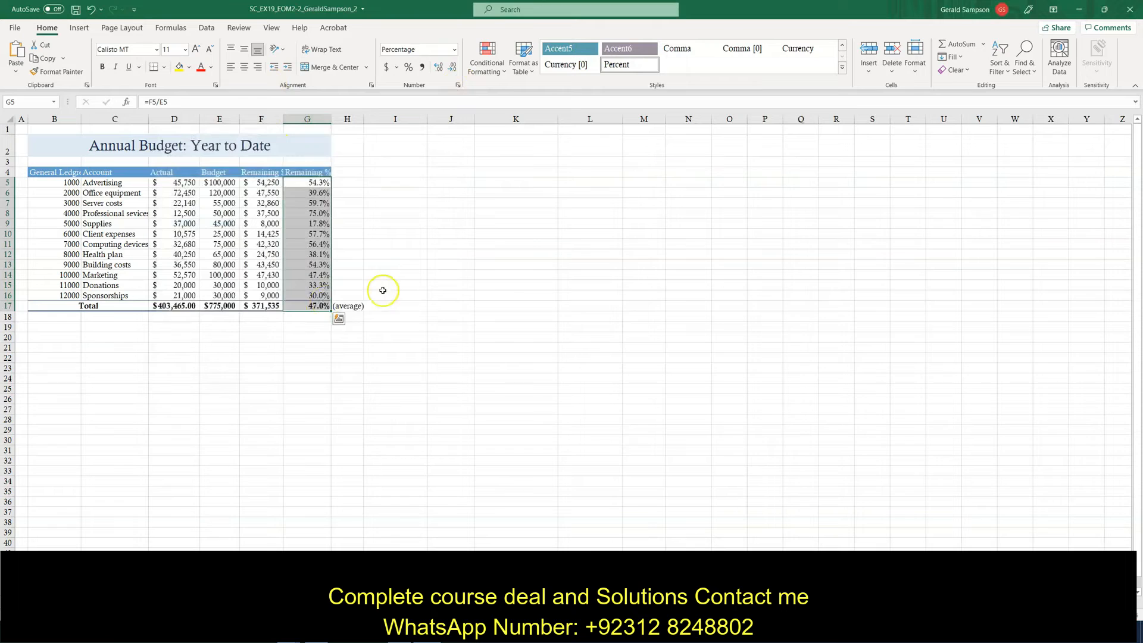
{"action": "mouse_move", "coordinate": [622, 212]}
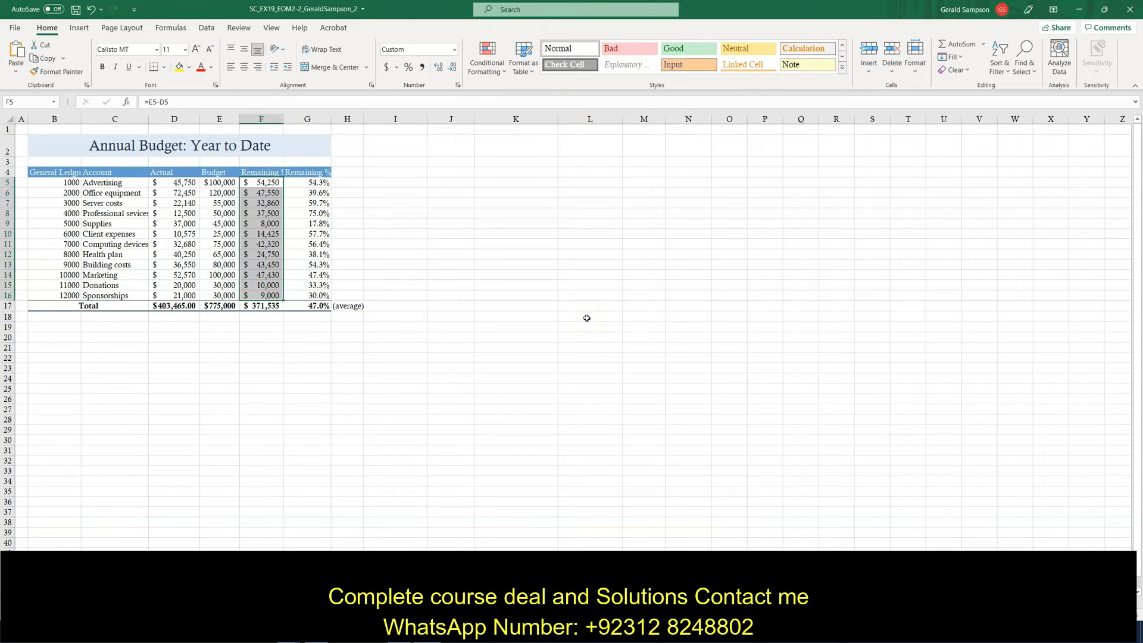
{"action": "mouse_move", "coordinate": [486, 58]}
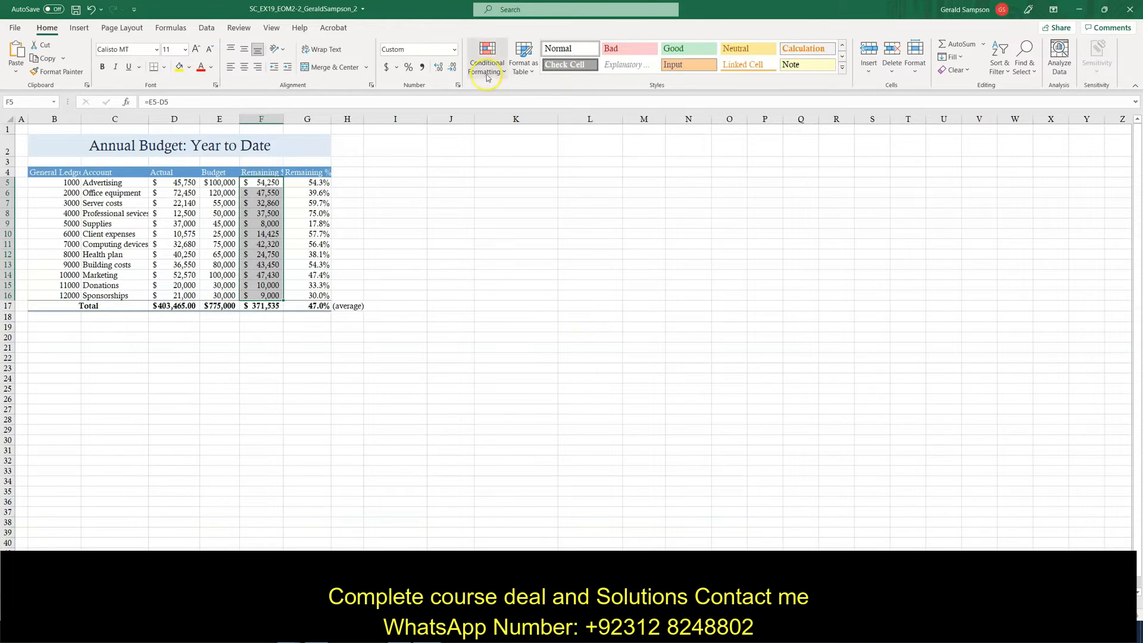
Apply Gradient Fill Blue Data Bars to Remaining $ cells F5:F16.
{"action": "left_click", "coordinate": [487, 58]}
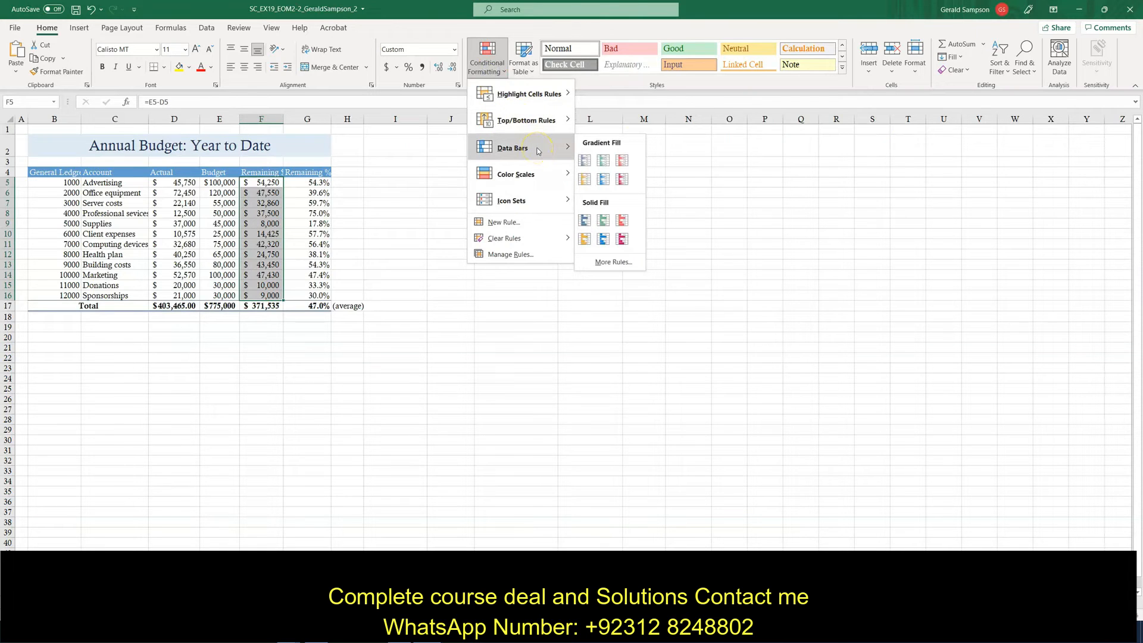
{"action": "mouse_move", "coordinate": [584, 160]}
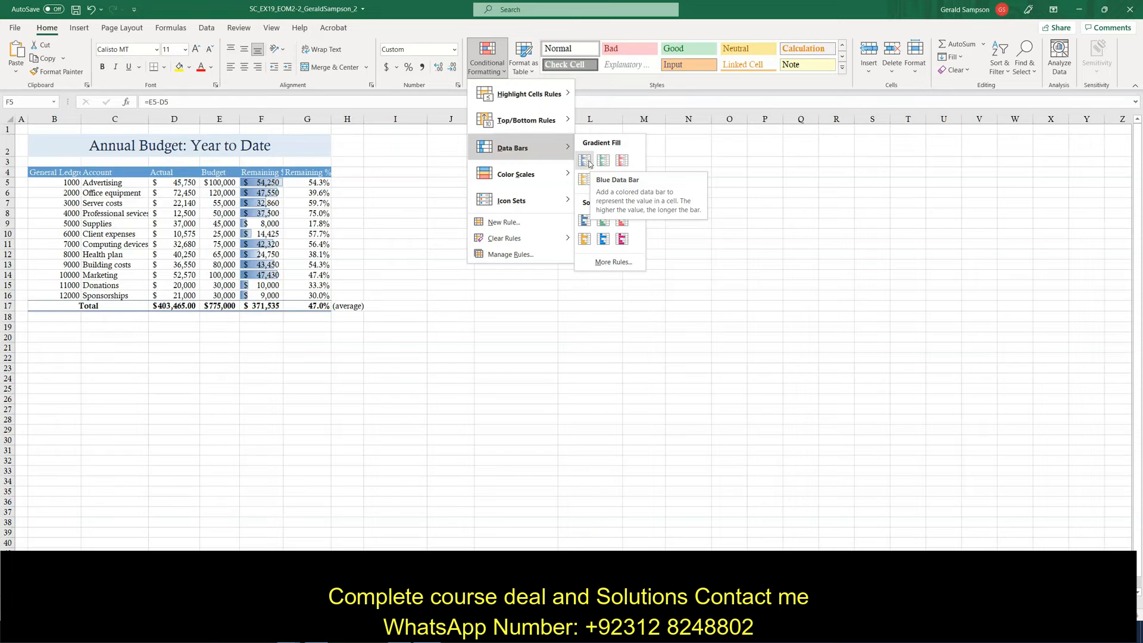
{"action": "left_click", "coordinate": [584, 159]}
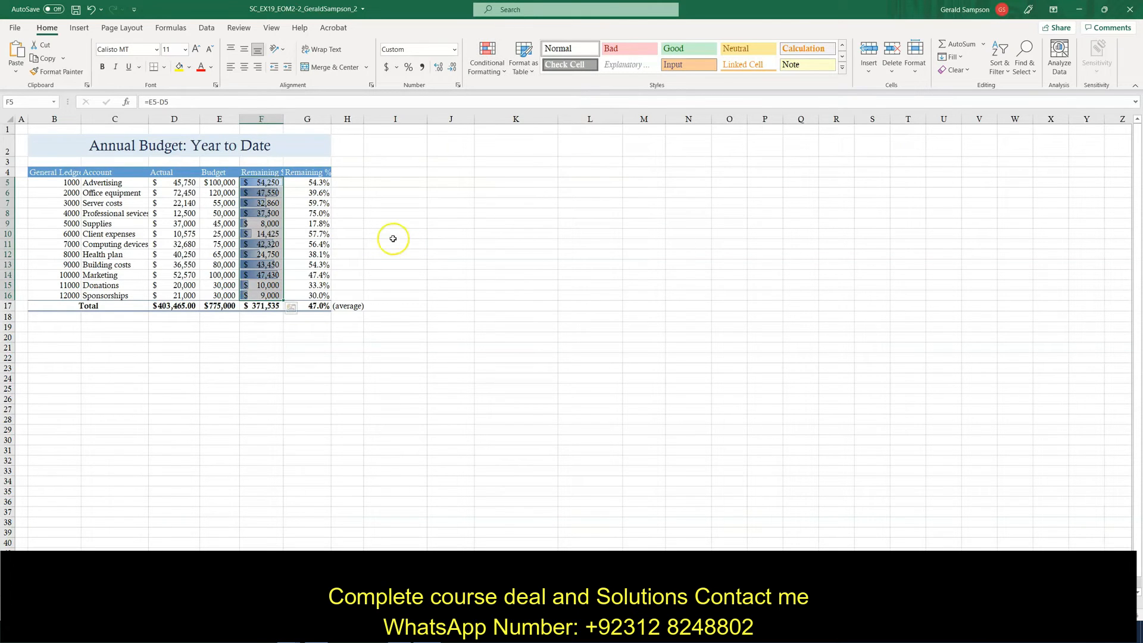
{"action": "mouse_move", "coordinate": [830, 334]}
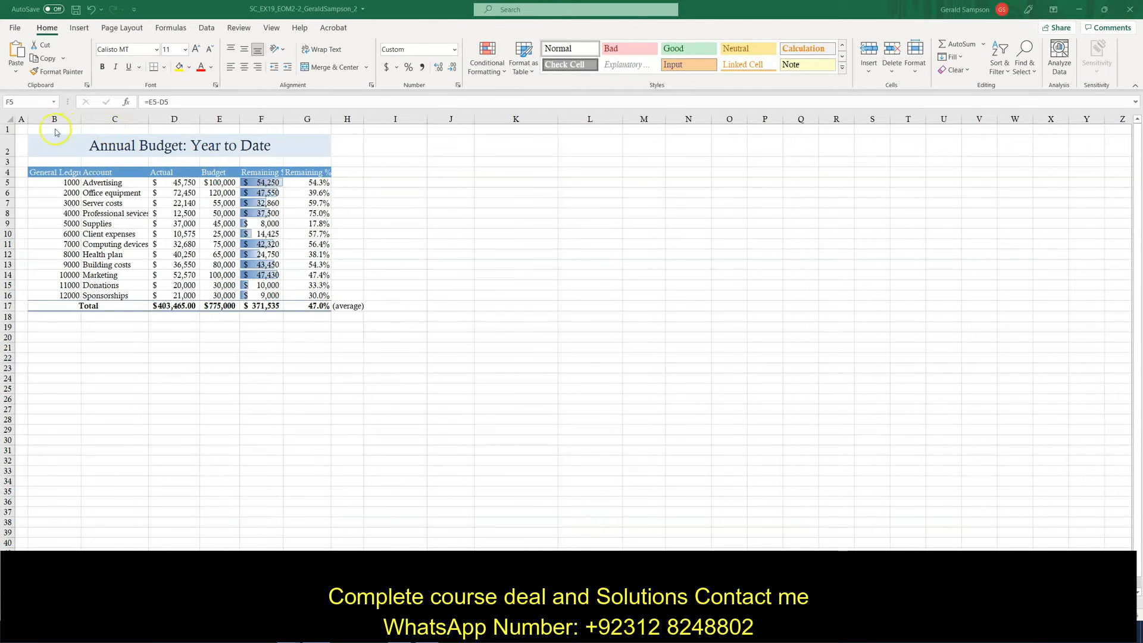
{"action": "mouse_move", "coordinate": [52, 311]}
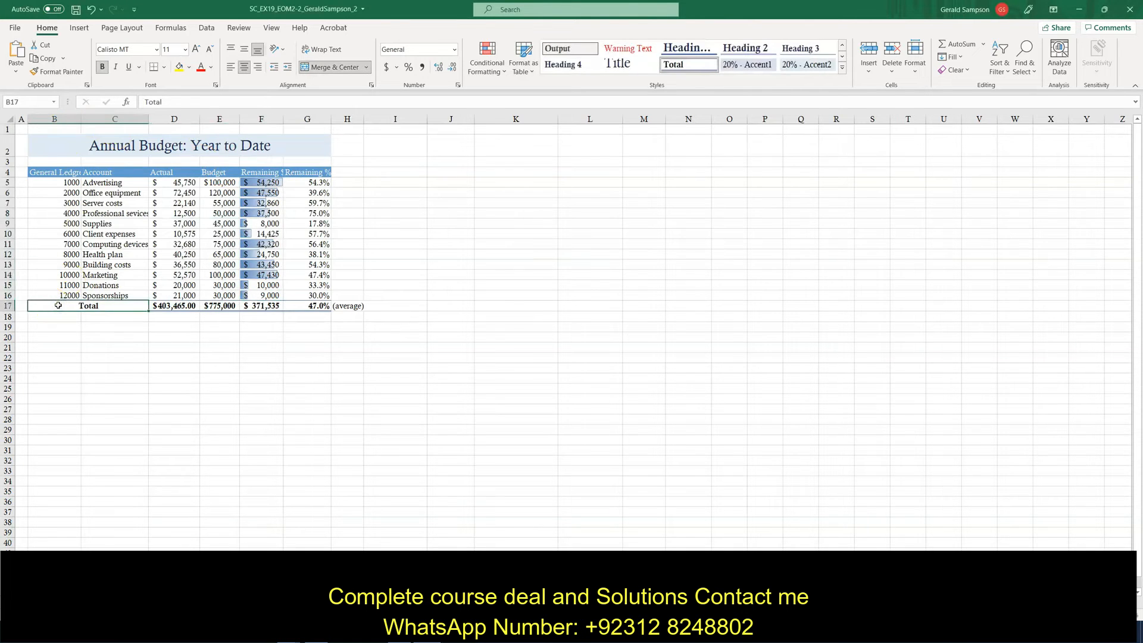
Unmerge the Total label cell B17 via Merge & Center.
{"action": "left_click", "coordinate": [330, 66]}
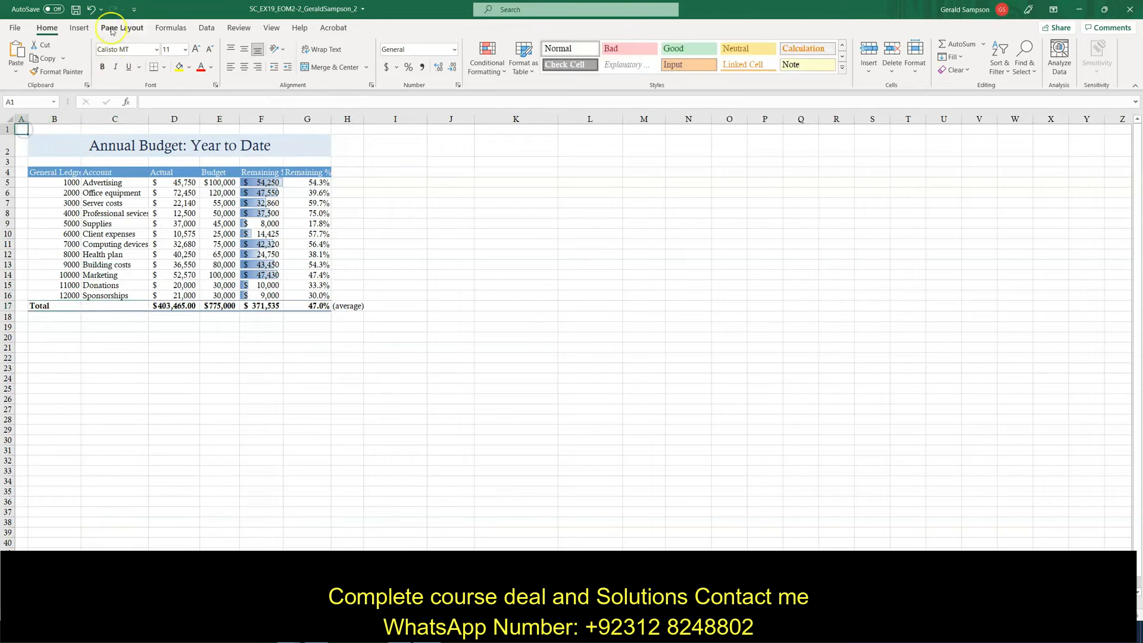
Run spell check, changing Ledgre to Ledger and sevices to services.
{"action": "left_click", "coordinate": [238, 28]}
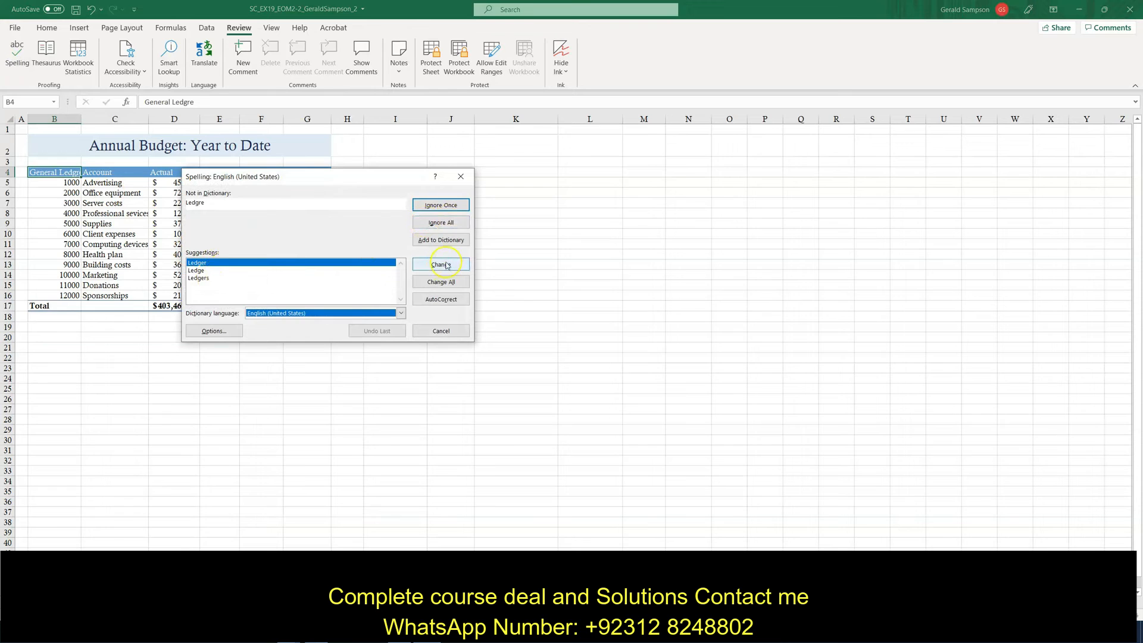
{"action": "left_click", "coordinate": [440, 264]}
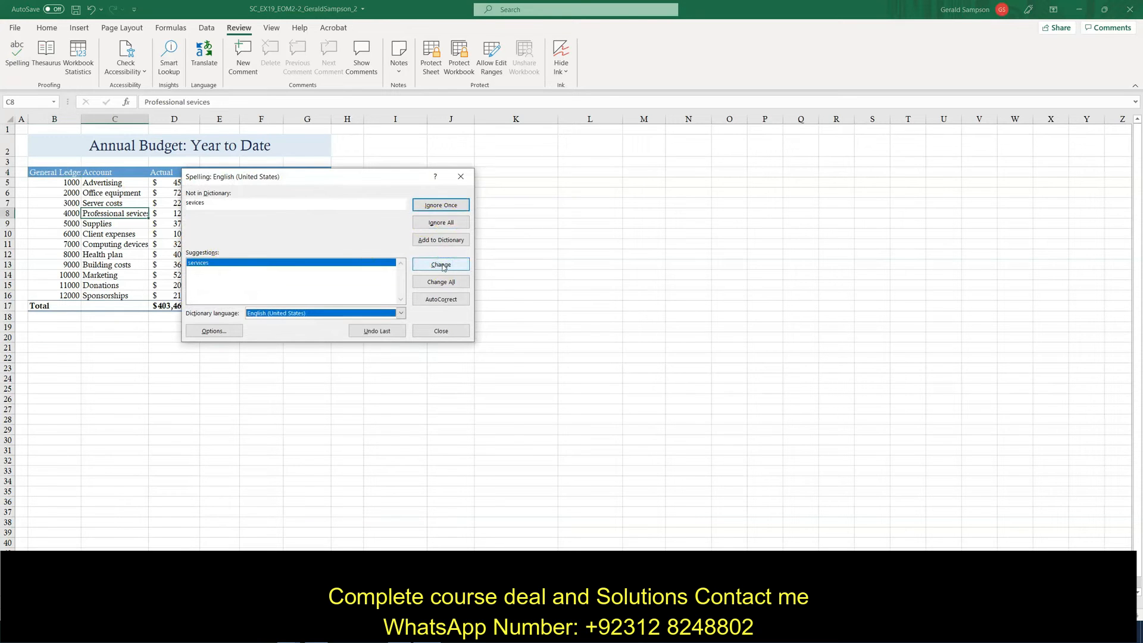
{"action": "left_click", "coordinate": [440, 264]}
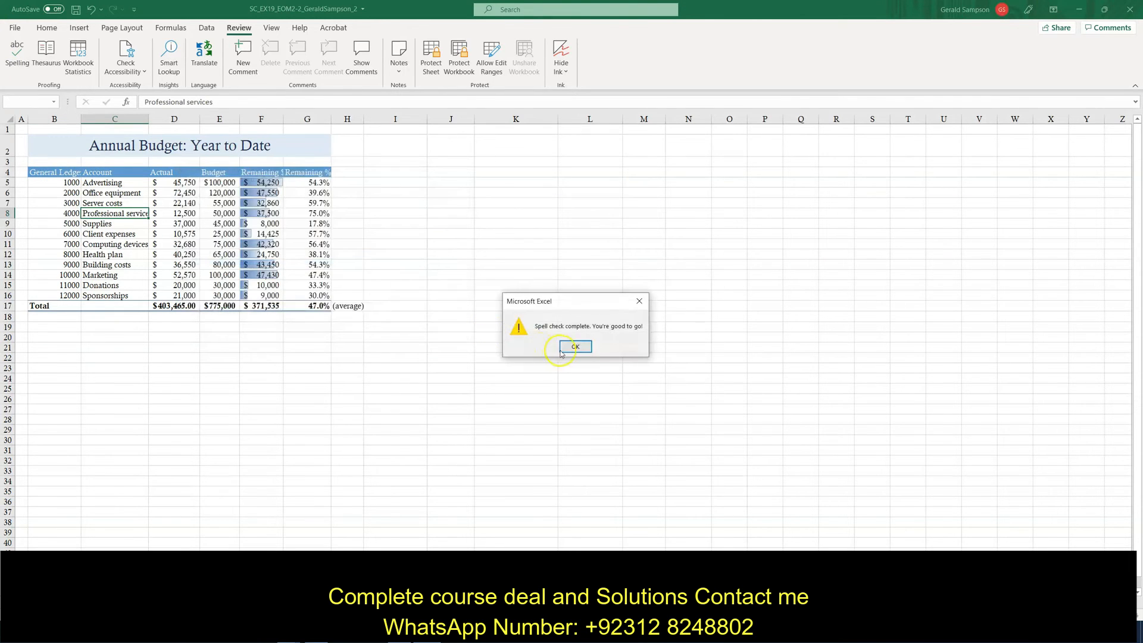
{"action": "left_click", "coordinate": [575, 346]}
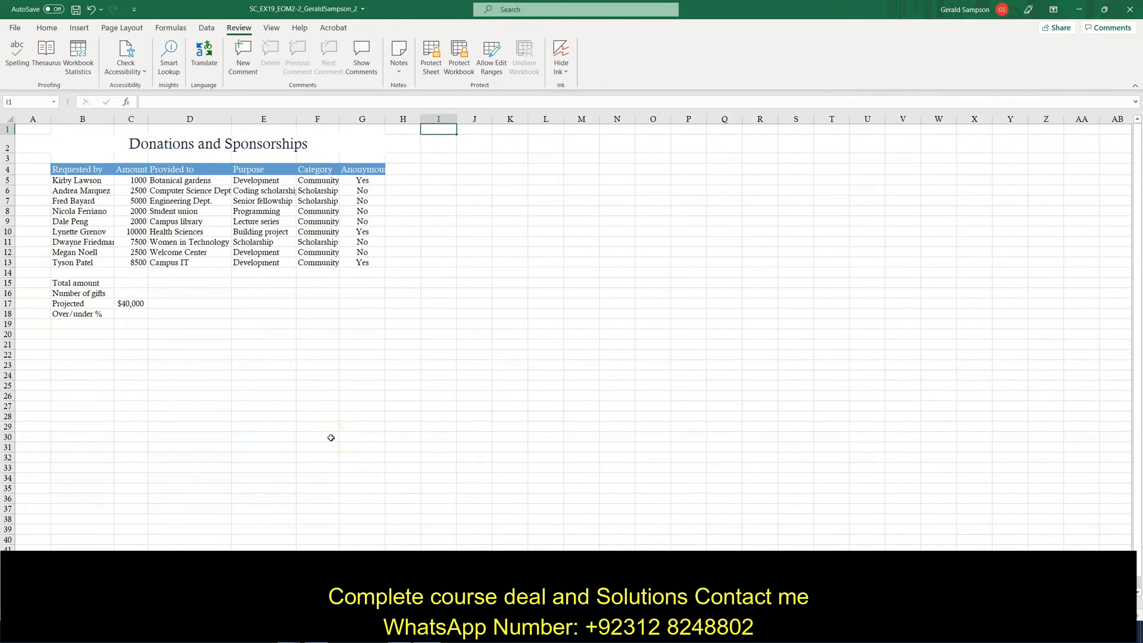
{"action": "mouse_move", "coordinate": [338, 433]}
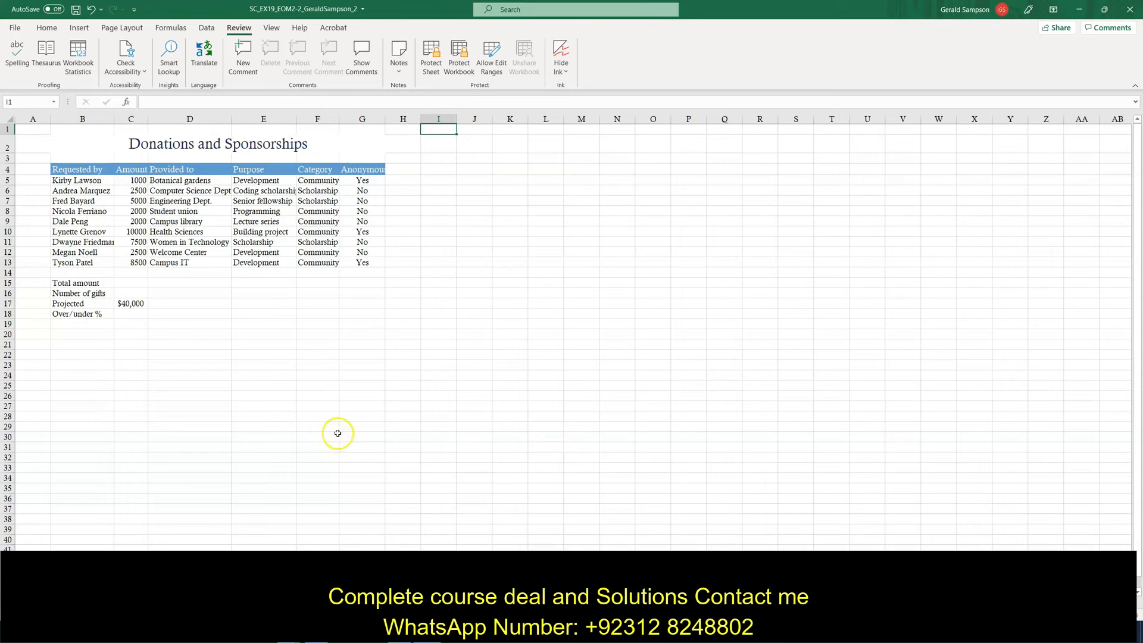
{"action": "mouse_move", "coordinate": [337, 434]}
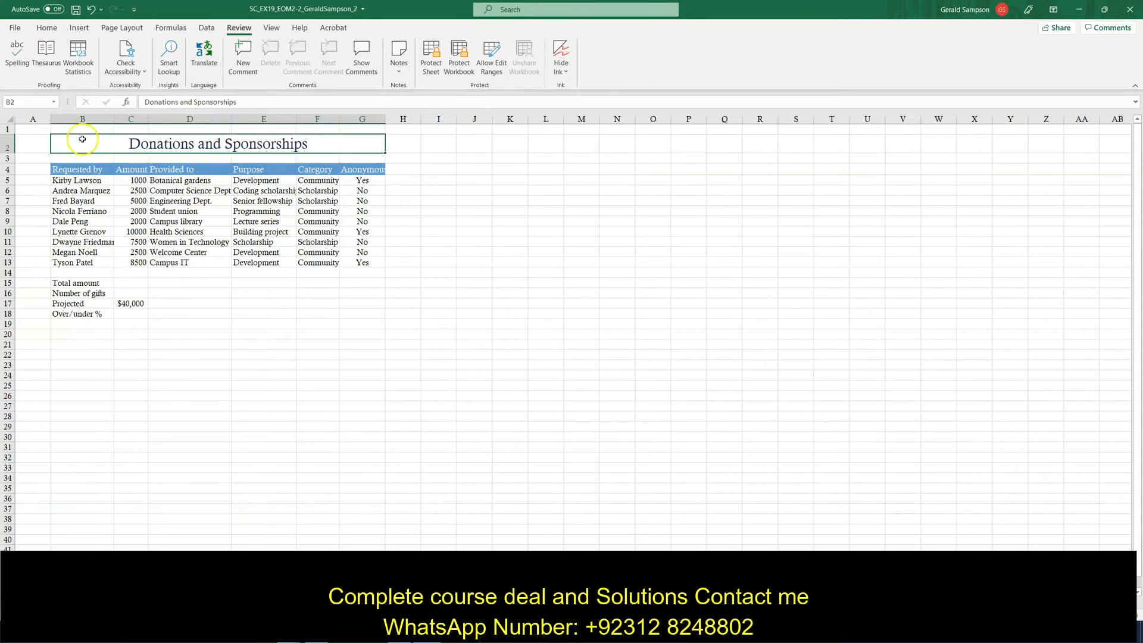
{"action": "mouse_move", "coordinate": [422, 348]}
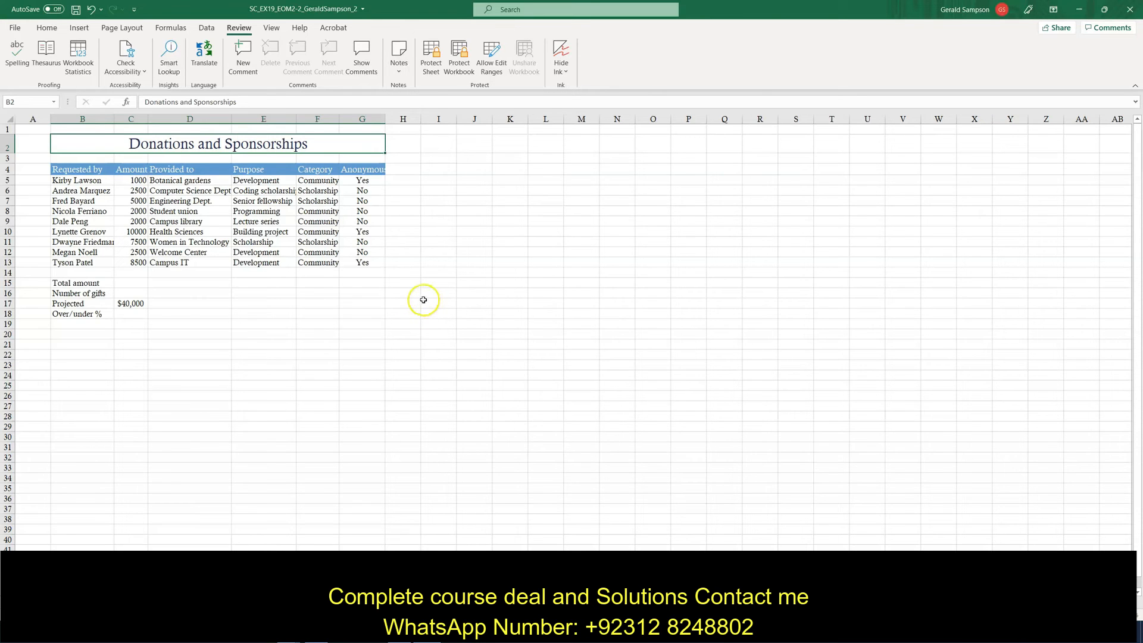
{"action": "mouse_move", "coordinate": [152, 29]}
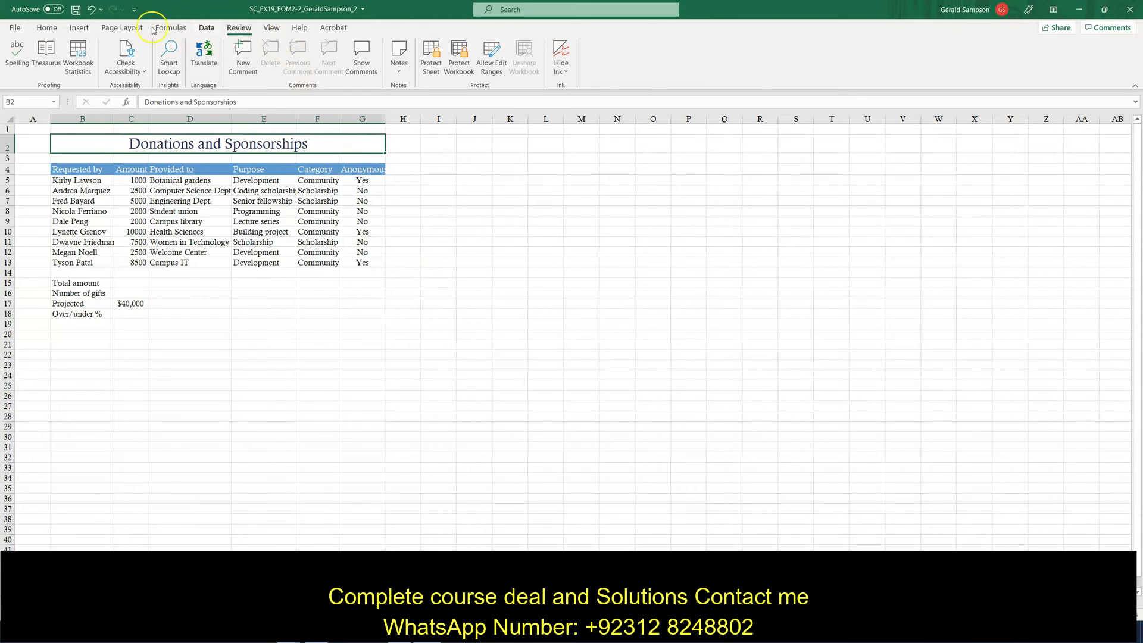
Give the Donations and Sponsorships title cell B2 a light blue theme fill.
{"action": "left_click", "coordinate": [46, 28]}
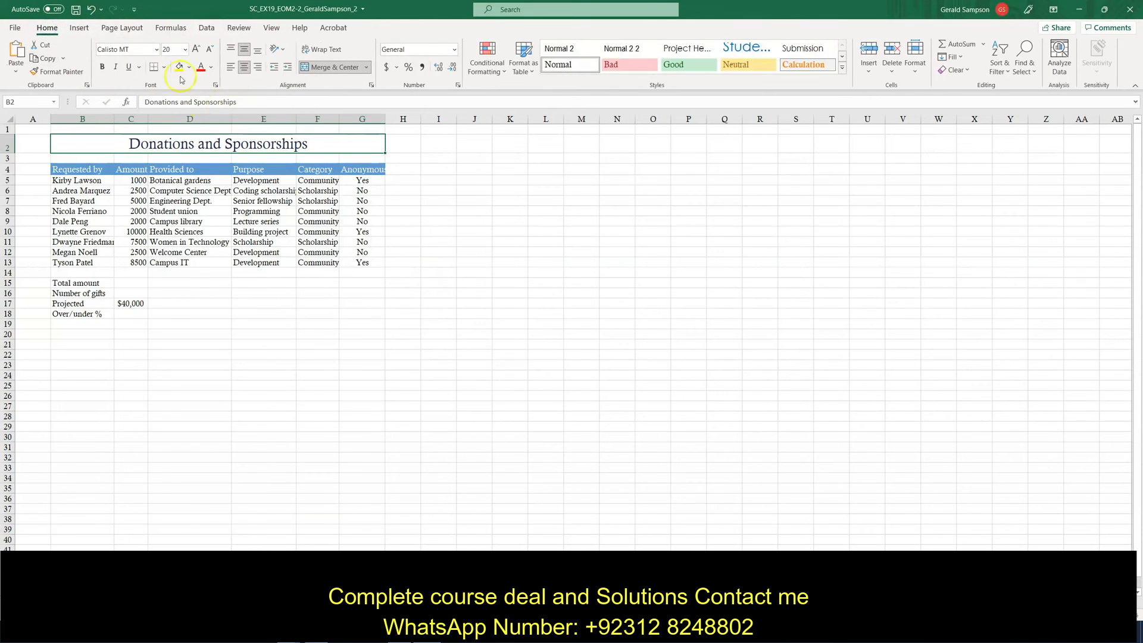
{"action": "left_click", "coordinate": [188, 67]}
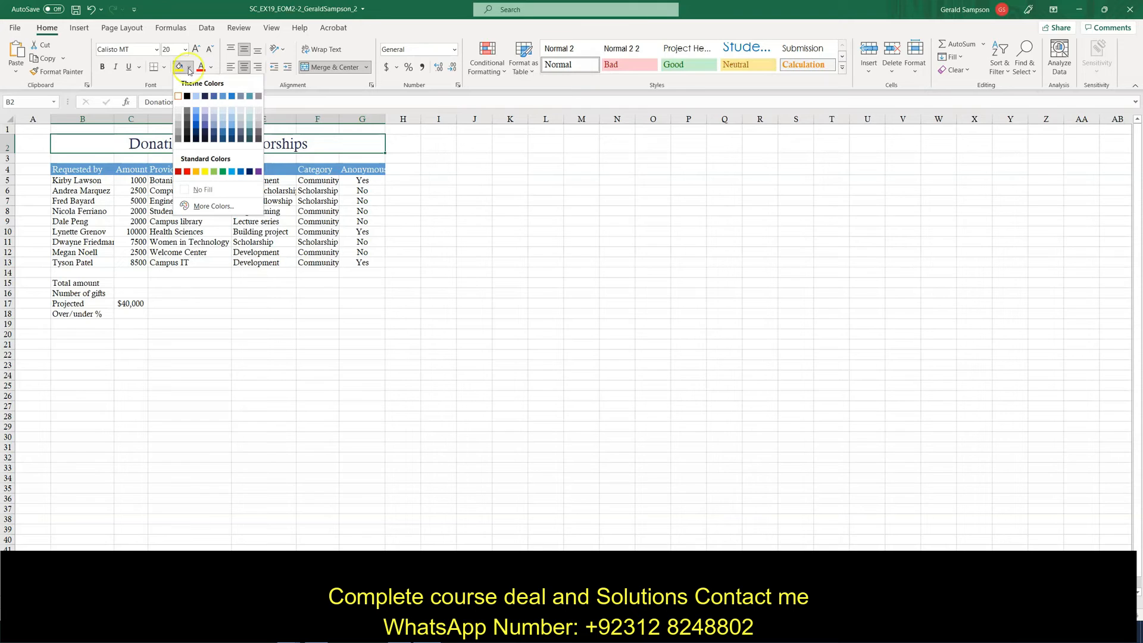
{"action": "left_click", "coordinate": [178, 97]}
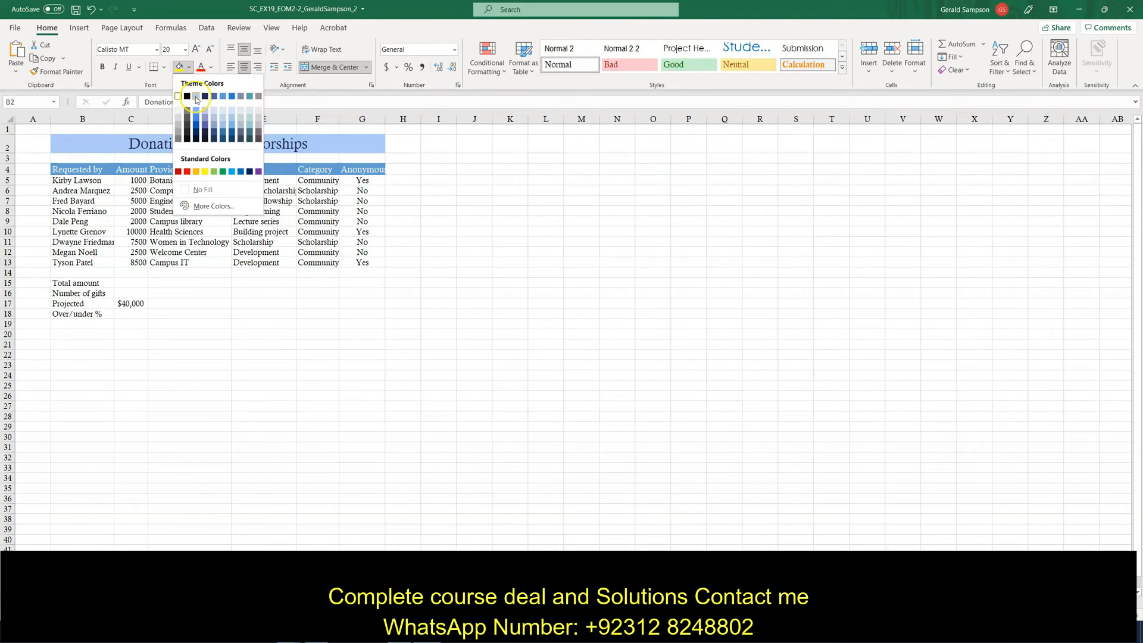
{"action": "left_click", "coordinate": [205, 95]}
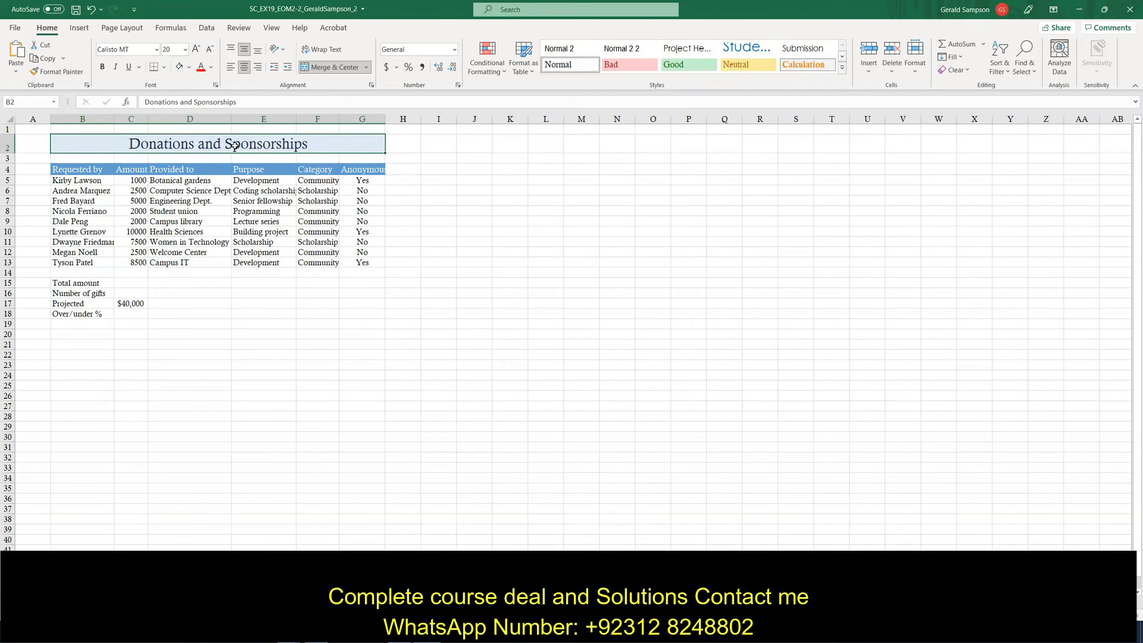
Select the Anonymous column G and bring up its right-click menu to hide it.
{"action": "left_click", "coordinate": [361, 119]}
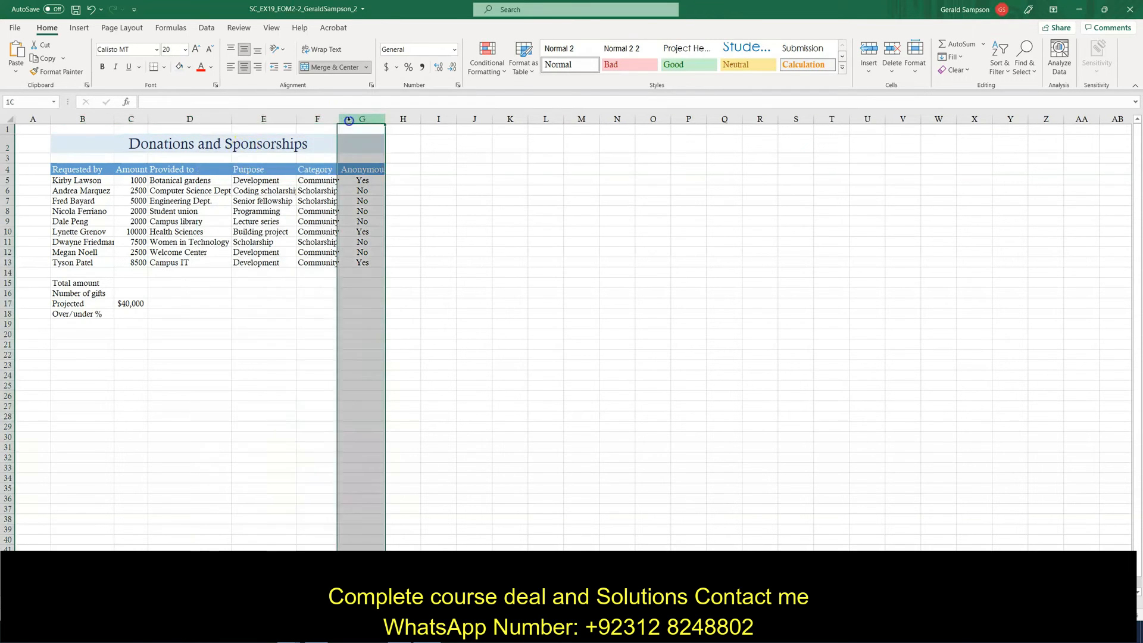
{"action": "left_click", "coordinate": [362, 137]}
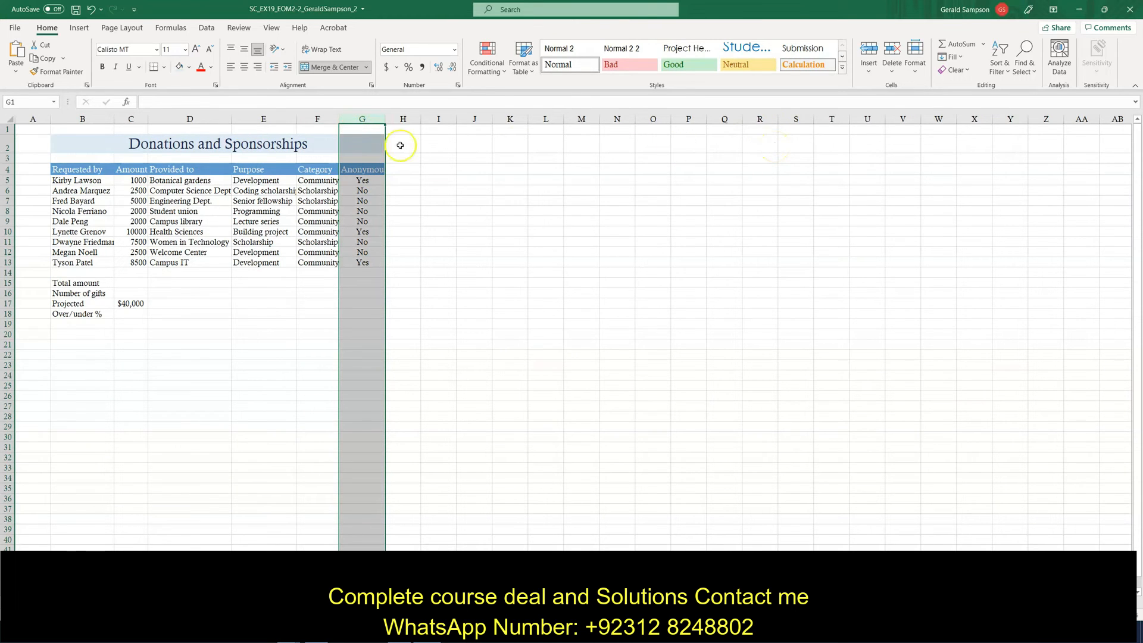
{"action": "right_click", "coordinate": [361, 131]}
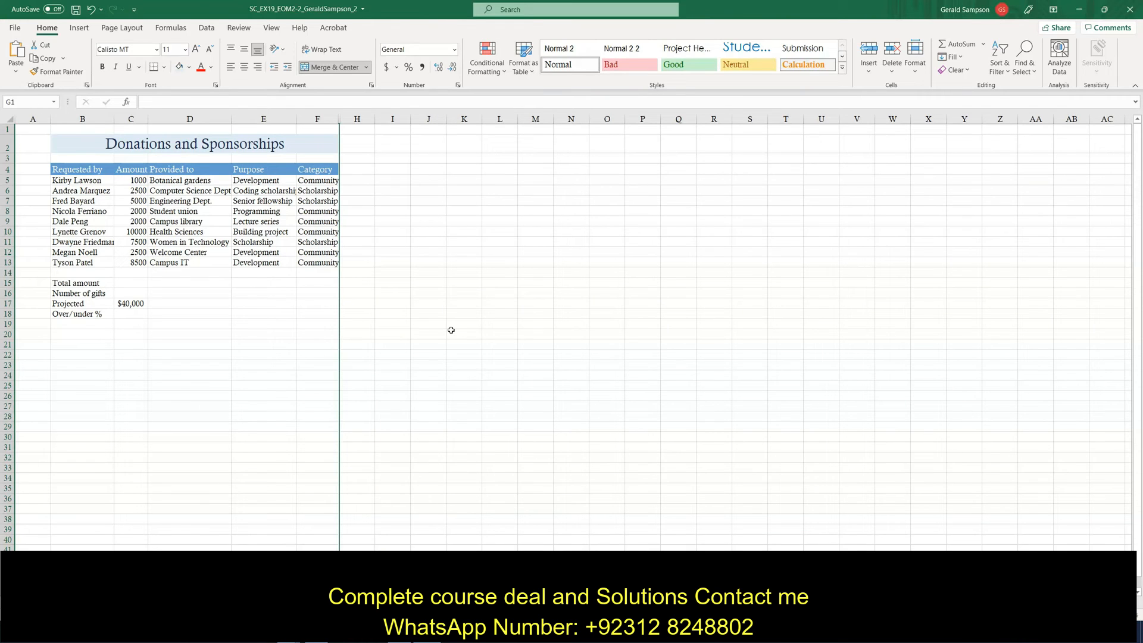
{"action": "mouse_move", "coordinate": [360, 281]}
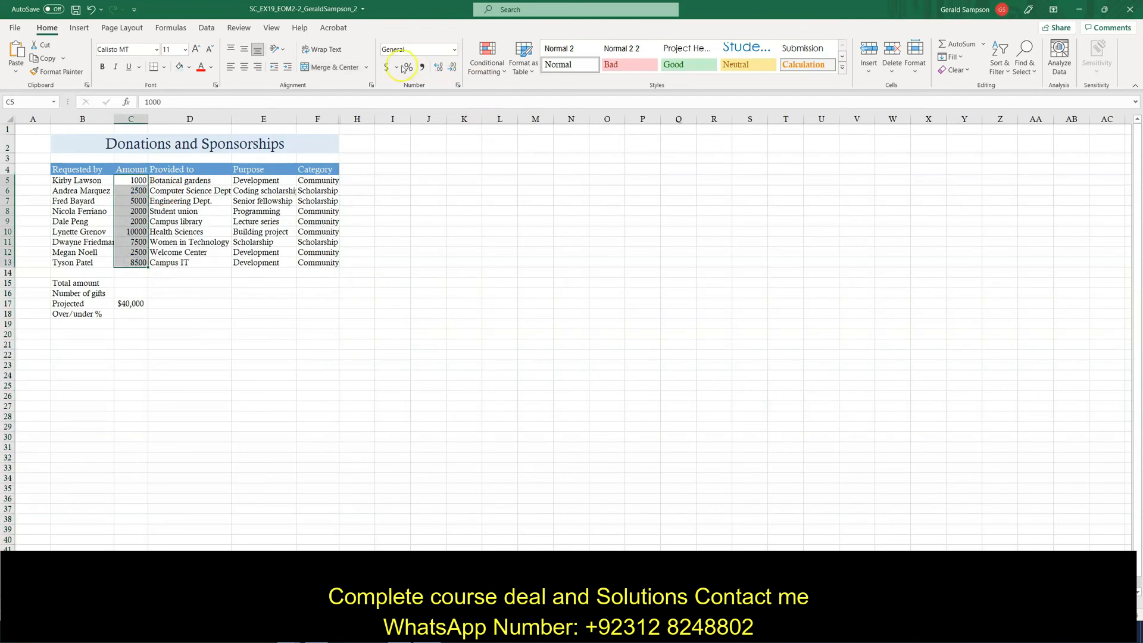
Format amounts C5:C13 as Currency with 0 decimal places.
{"action": "left_click", "coordinate": [452, 49]}
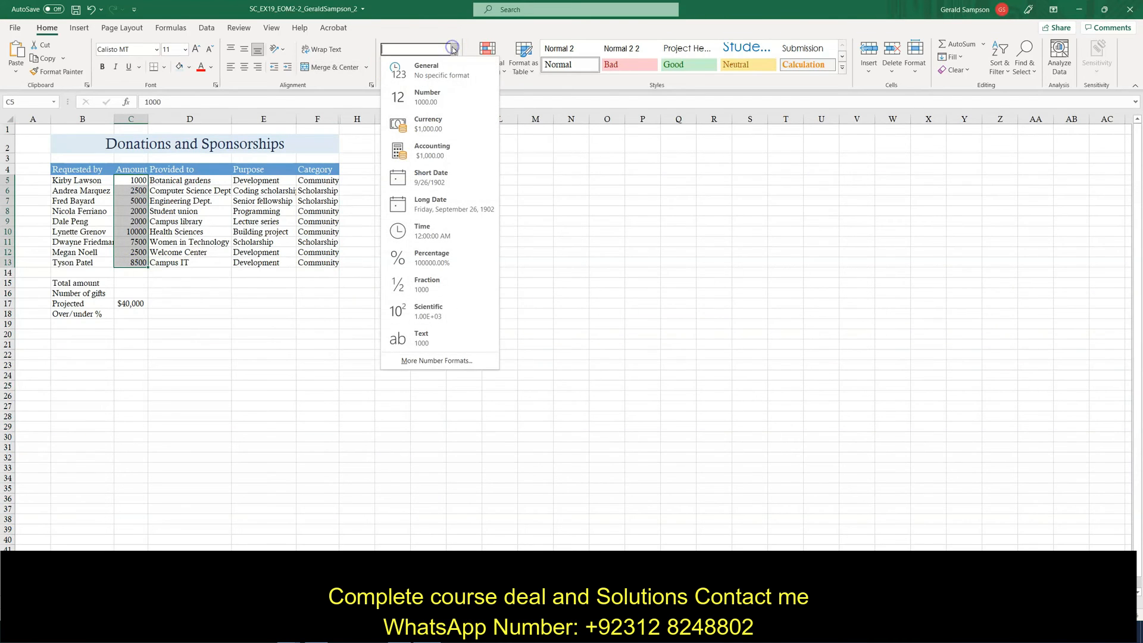
{"action": "left_click", "coordinate": [428, 124]}
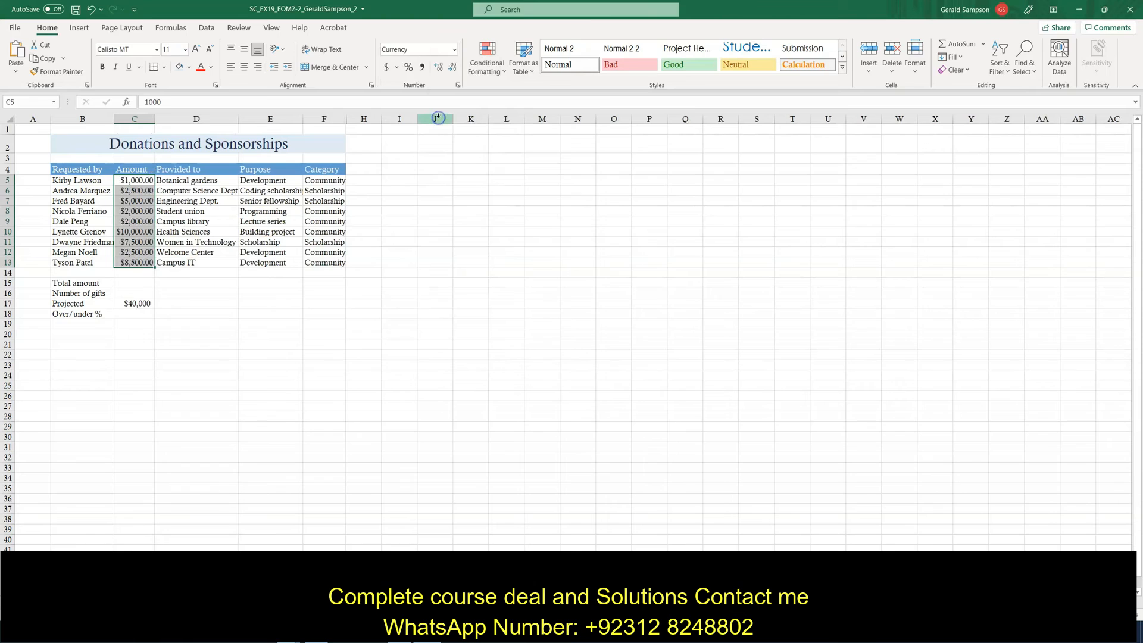
{"action": "mouse_move", "coordinate": [462, 205]}
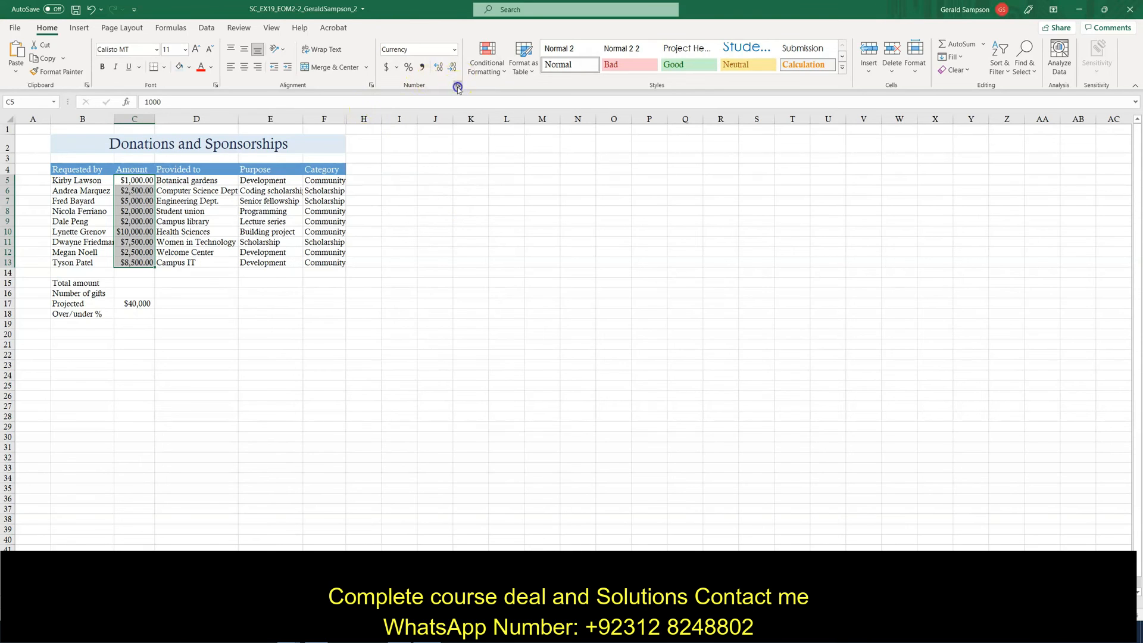
{"action": "left_click", "coordinate": [457, 85]}
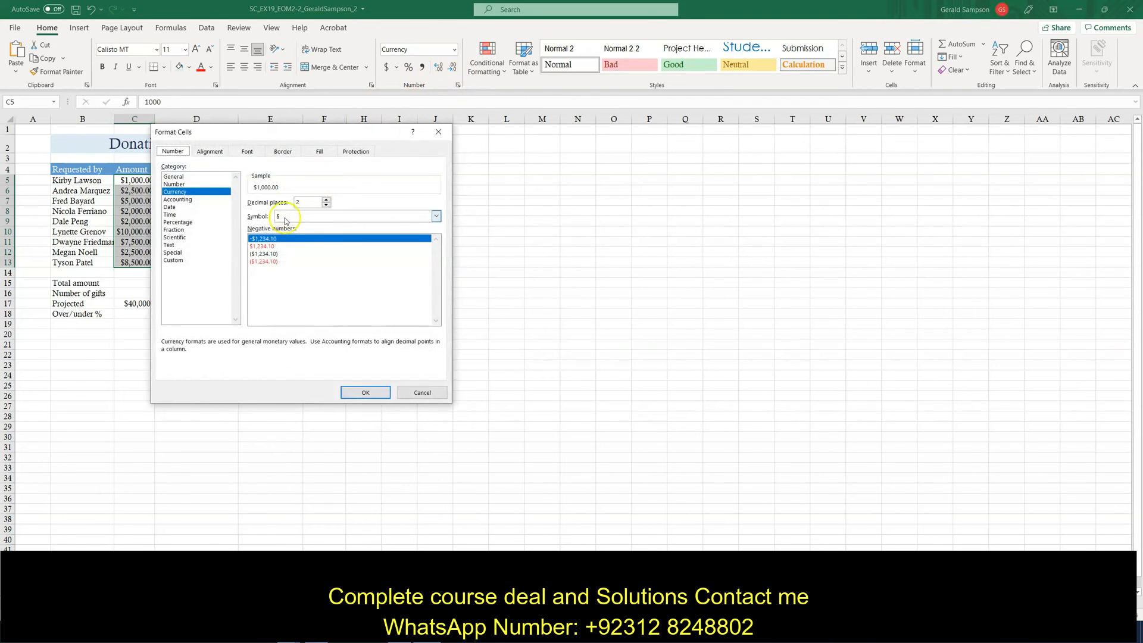
{"action": "left_click", "coordinate": [326, 204]}
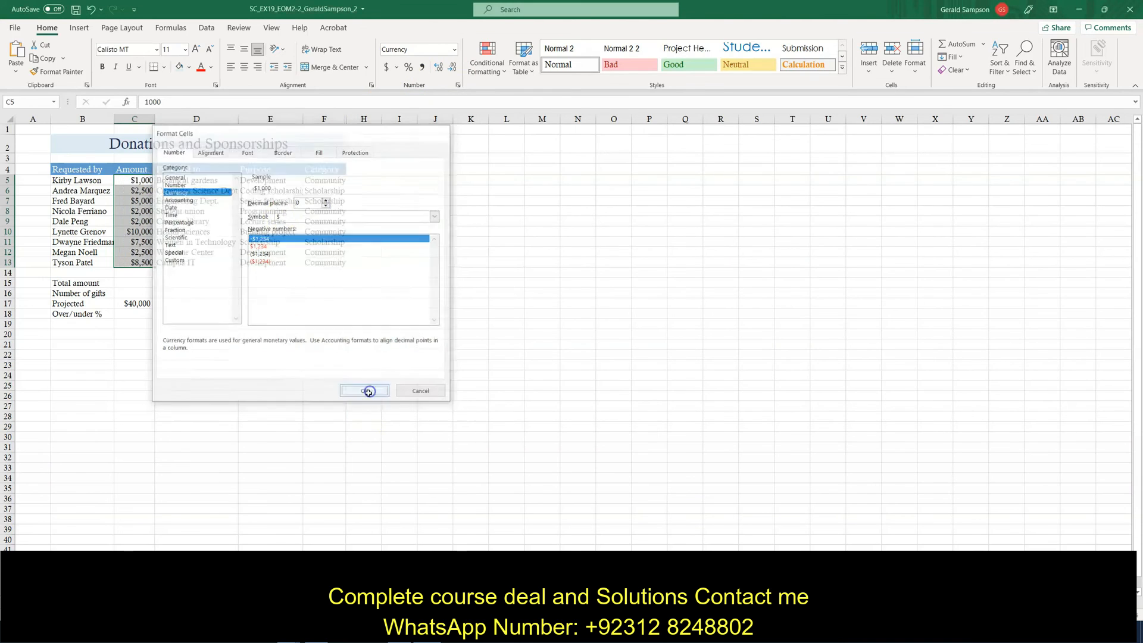
{"action": "left_click", "coordinate": [364, 390]}
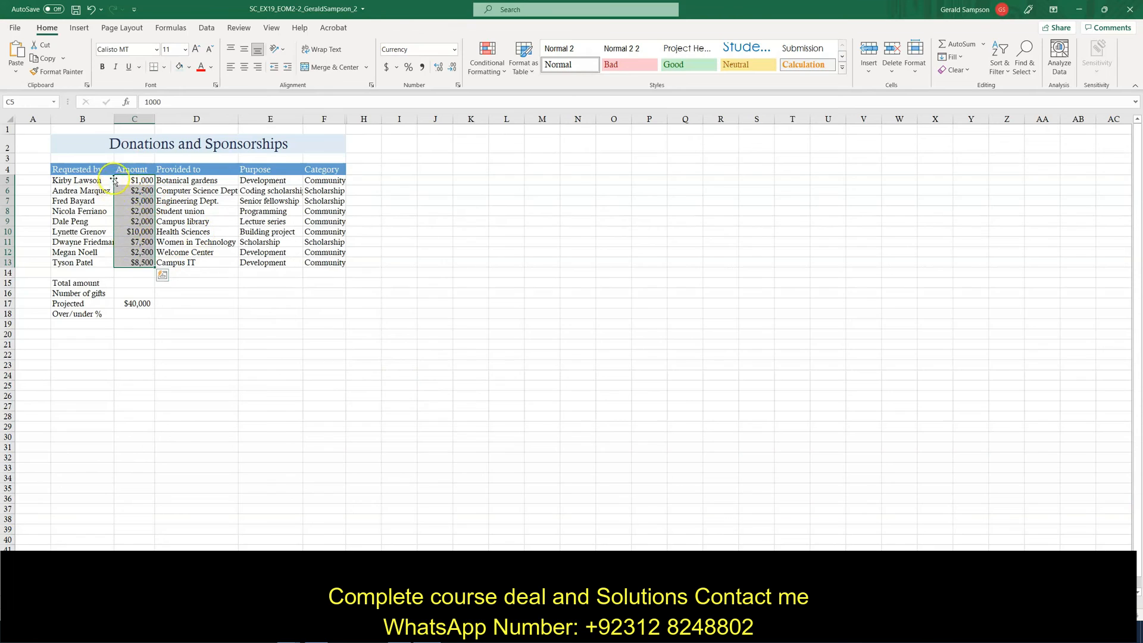
{"action": "mouse_move", "coordinate": [114, 263]}
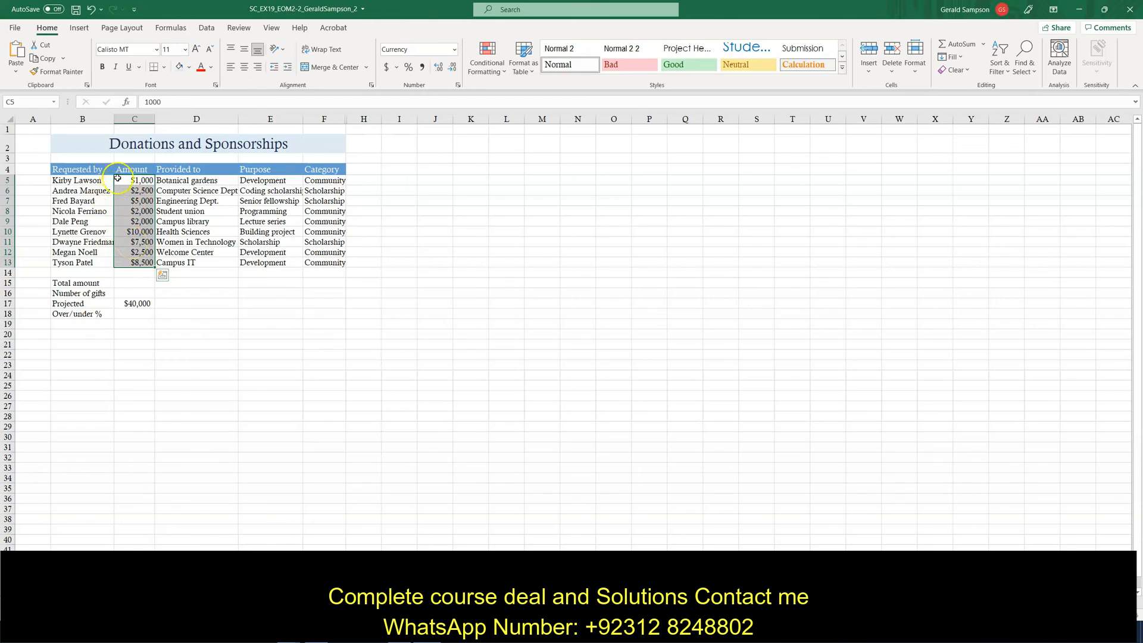
{"action": "mouse_move", "coordinate": [368, 330]}
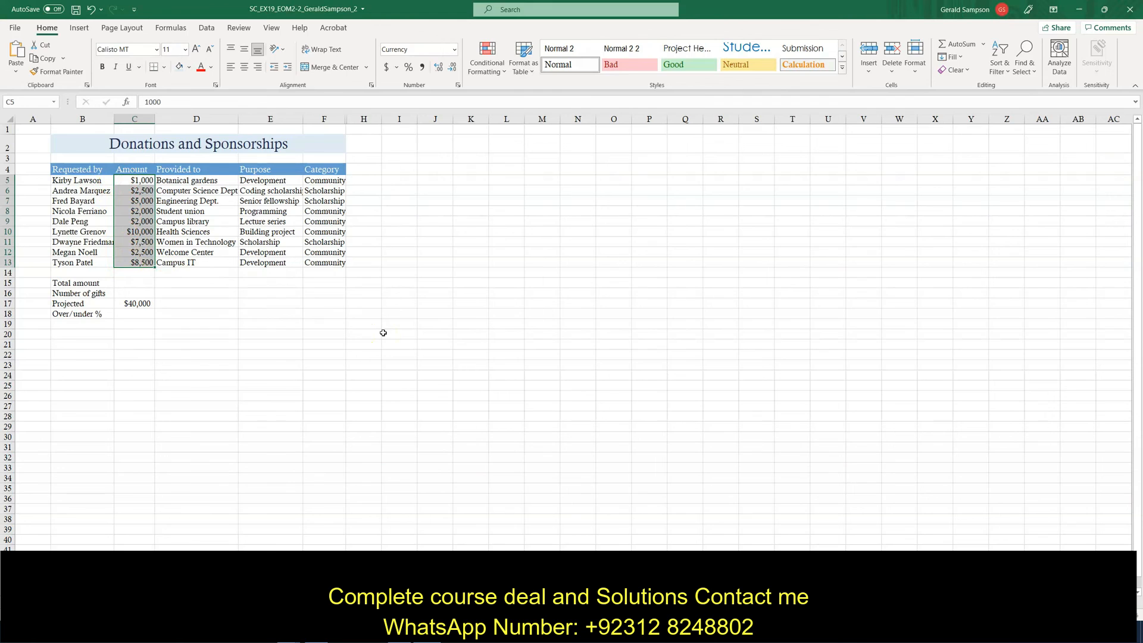
{"action": "mouse_move", "coordinate": [370, 174]}
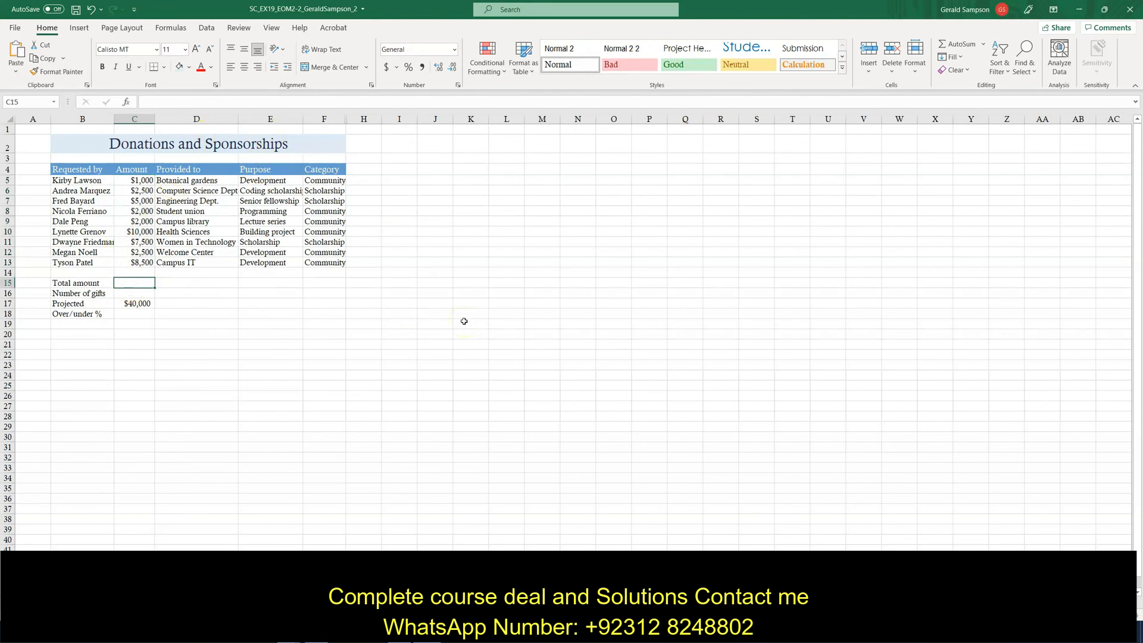
{"action": "mouse_move", "coordinate": [507, 318]}
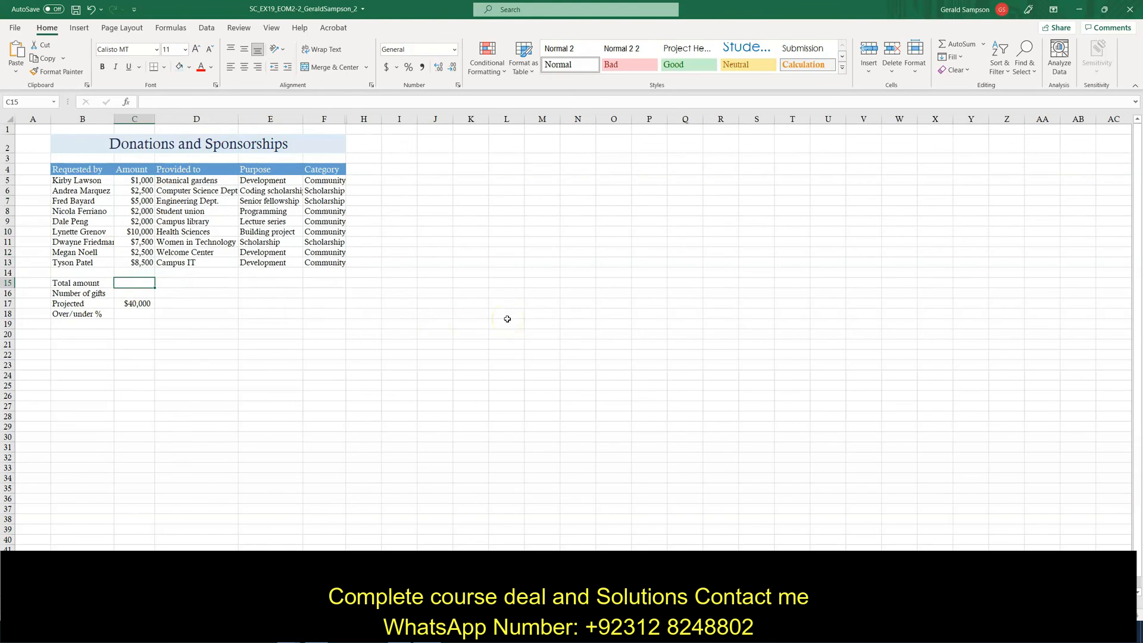
Enter =SUM(C5:C13) in Total amount cell C15, giving $41,000.
{"action": "type", "text": "=sum"}
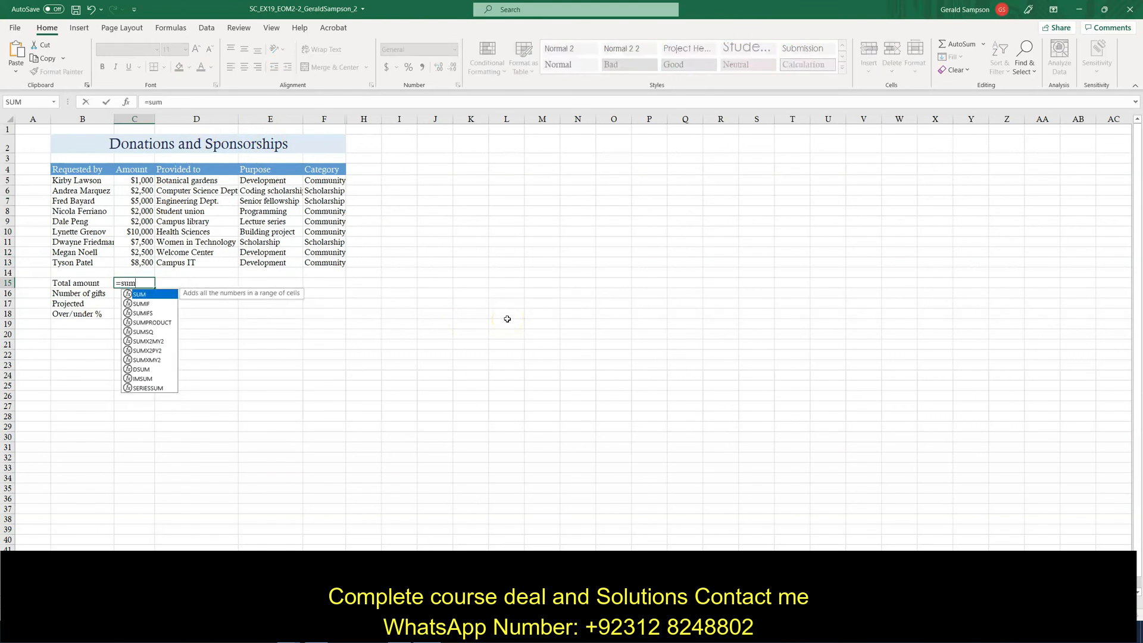
{"action": "type", "text": "("}
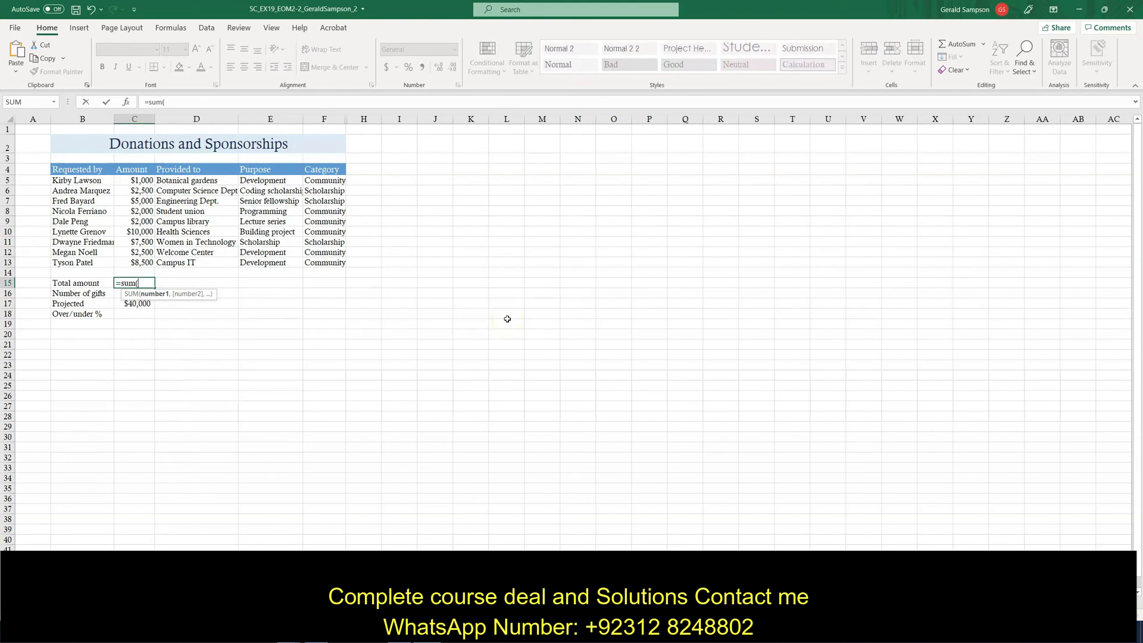
{"action": "mouse_move", "coordinate": [472, 304]}
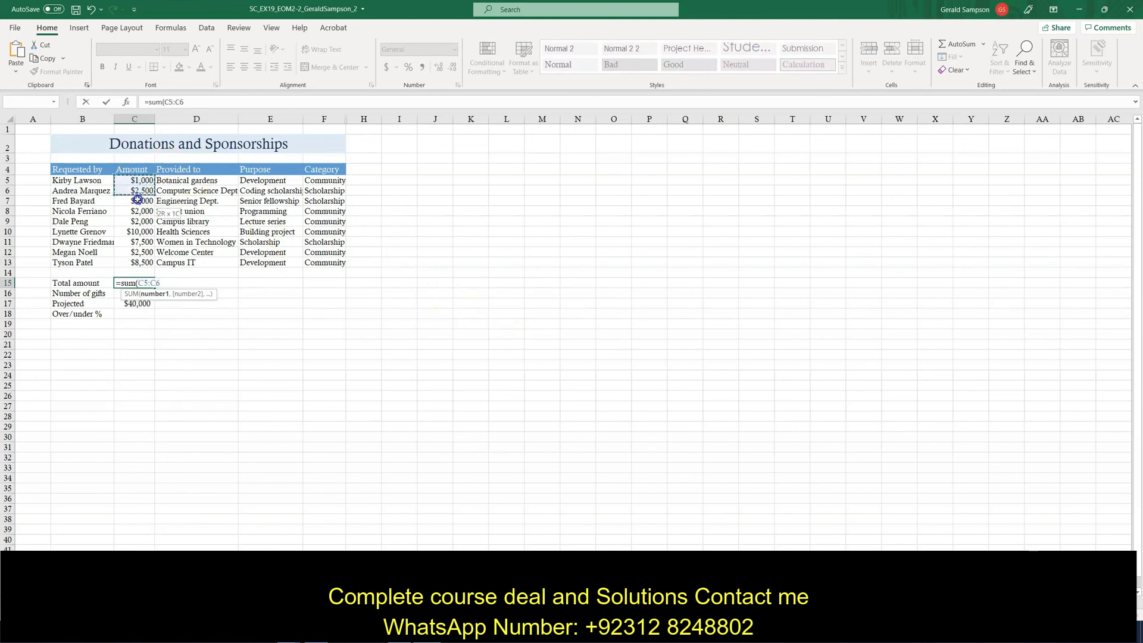
{"action": "left_click_drag", "start_coordinate": [134, 191], "coordinate": [134, 263]}
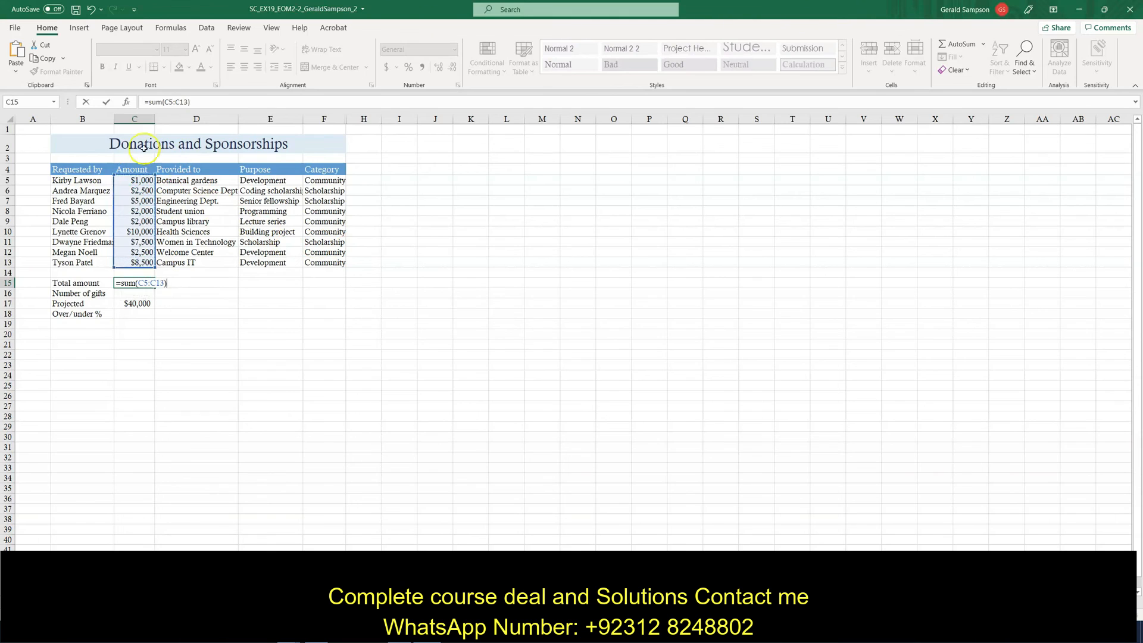
{"action": "key", "text": "enter"}
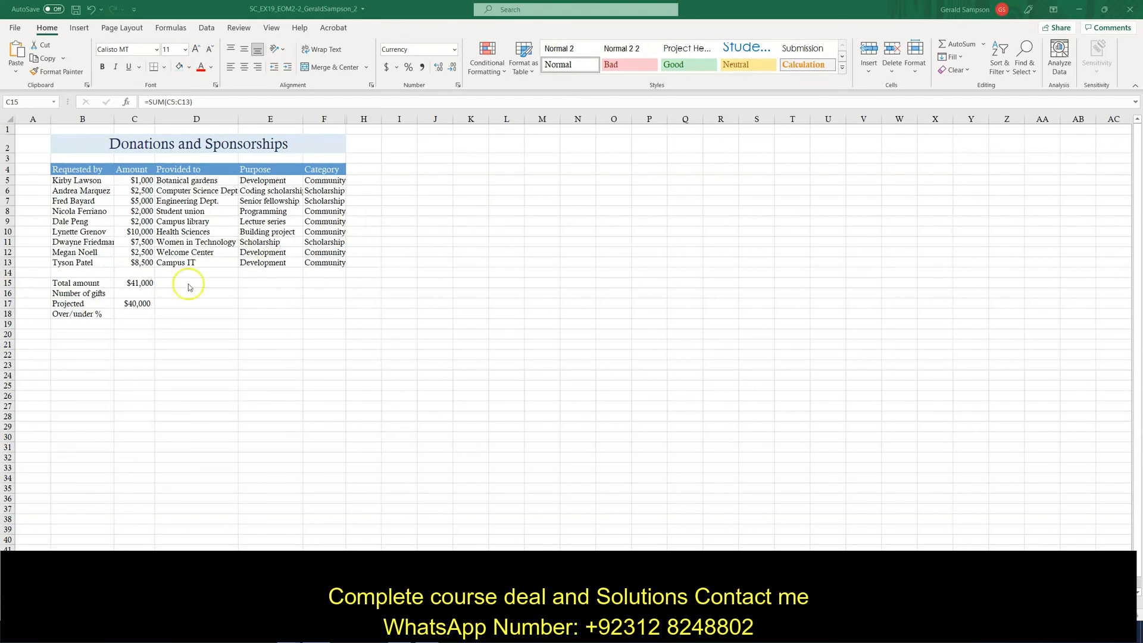
Start typing =COUNT in the Number of gifts cell C16.
{"action": "left_click", "coordinate": [134, 293]}
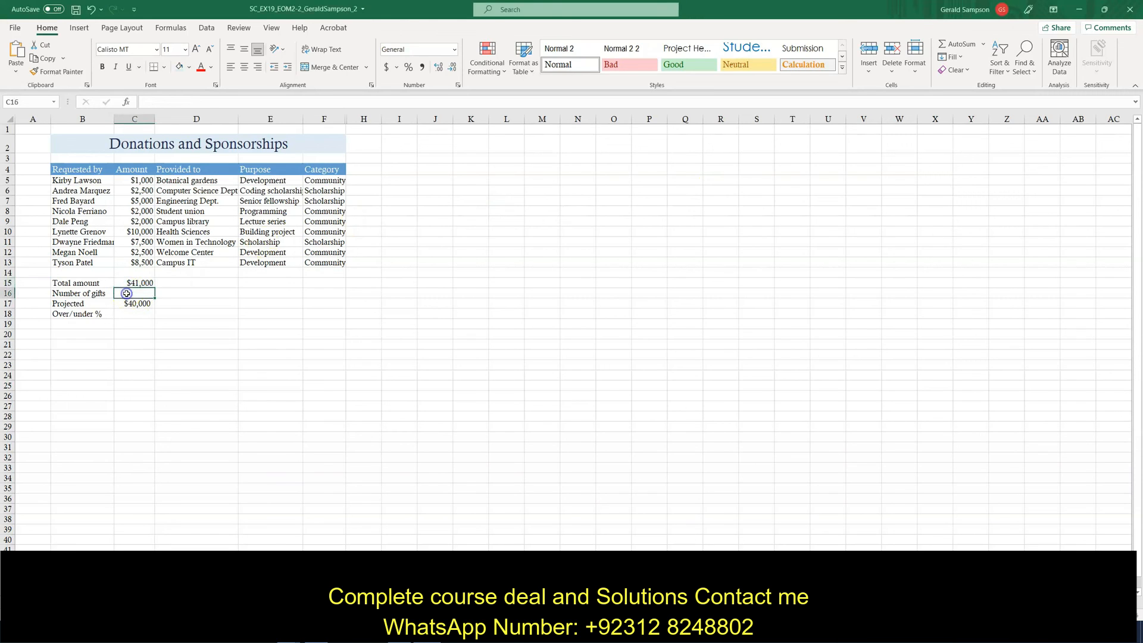
{"action": "mouse_move", "coordinate": [459, 285]}
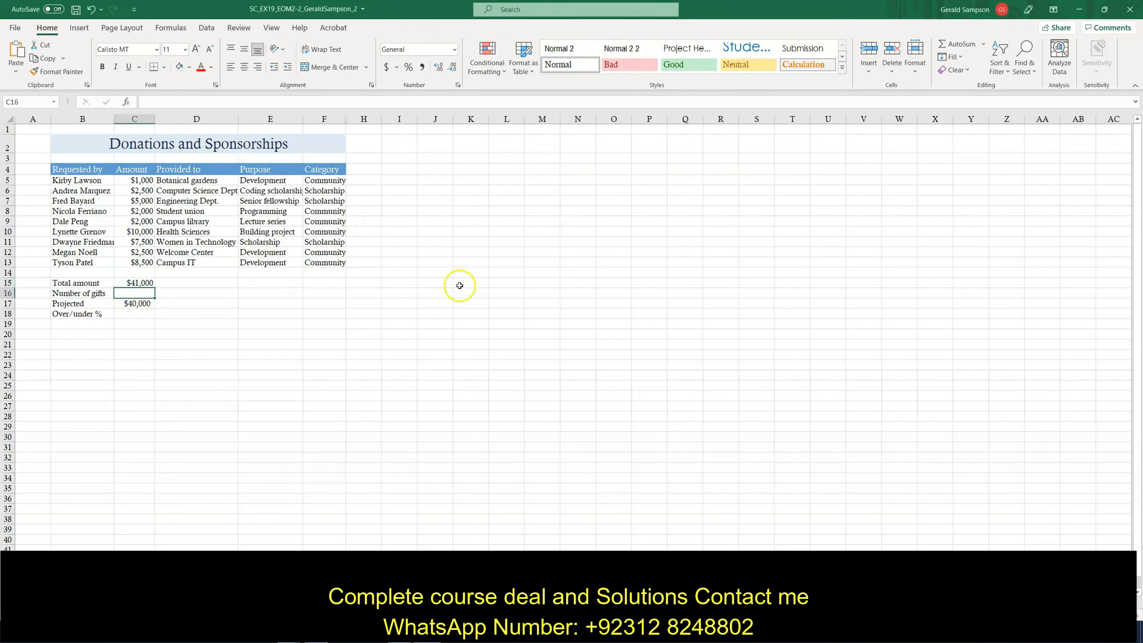
{"action": "type", "text": "=cou"}
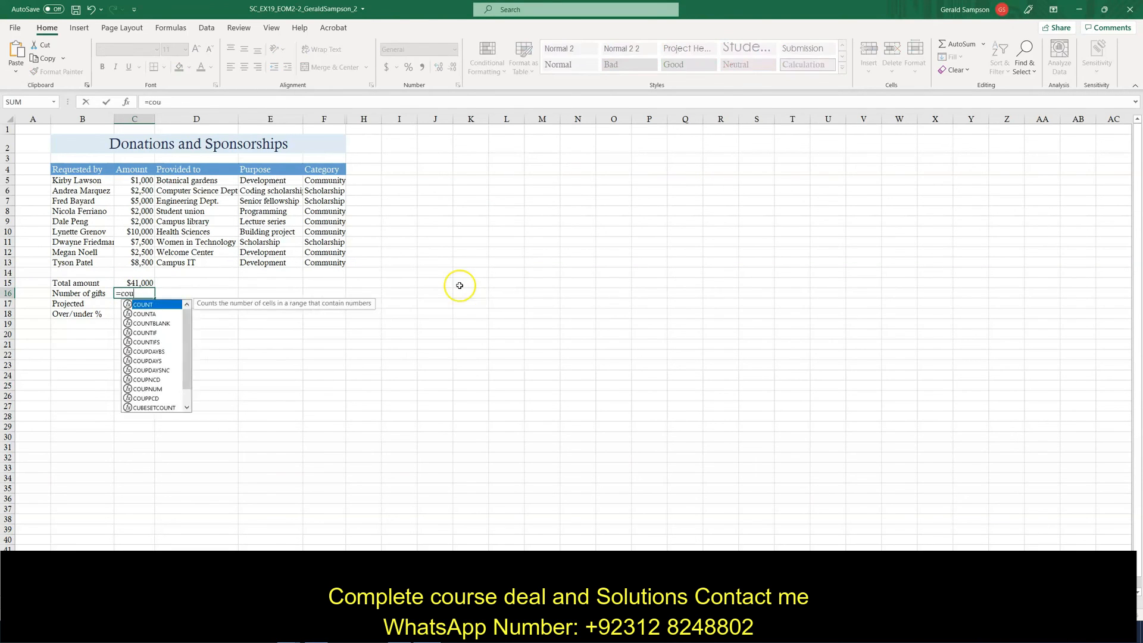